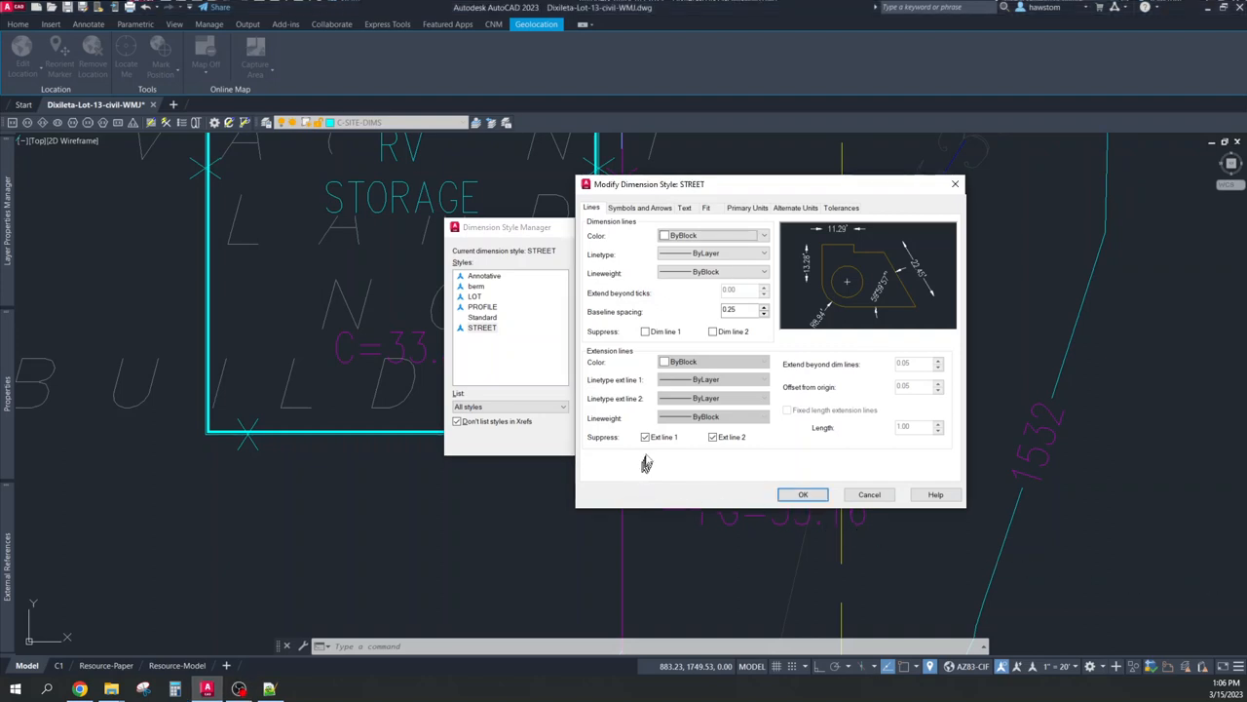
{"action": "mouse_move", "coordinate": [644, 437]}
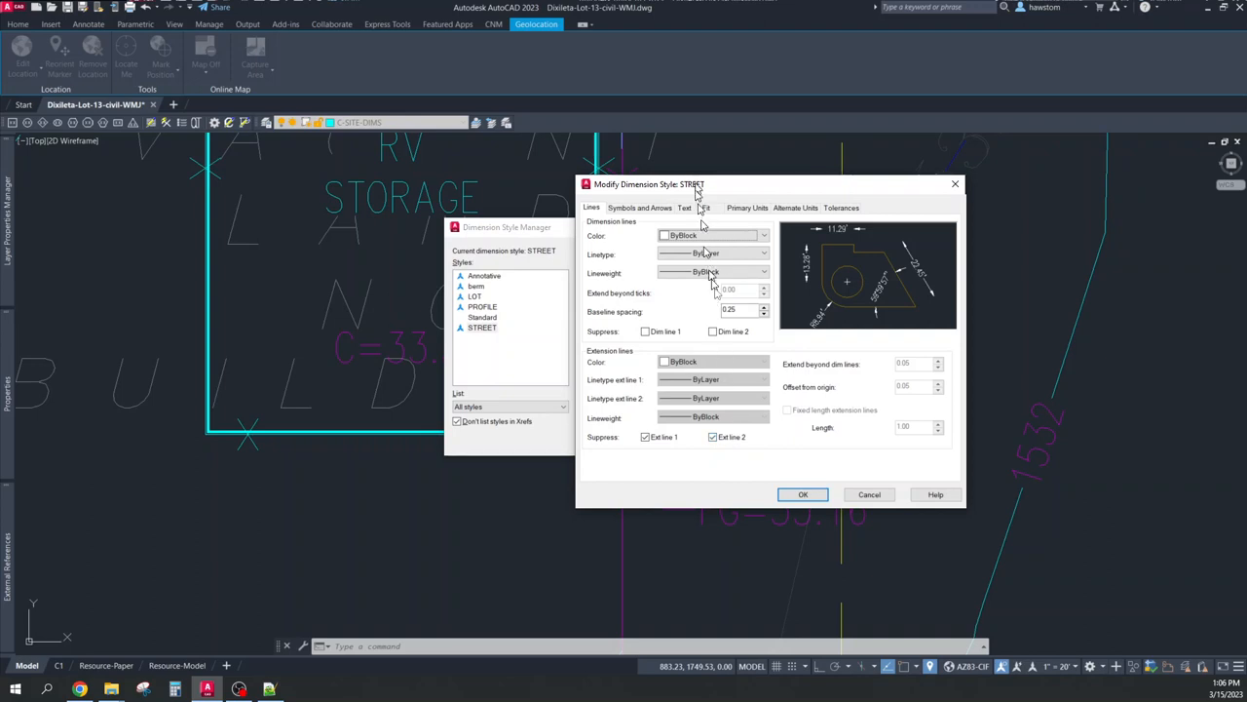
Accept the STREET dimension style settings and return to the Dimension Style Manager
{"action": "left_click", "coordinate": [803, 494]}
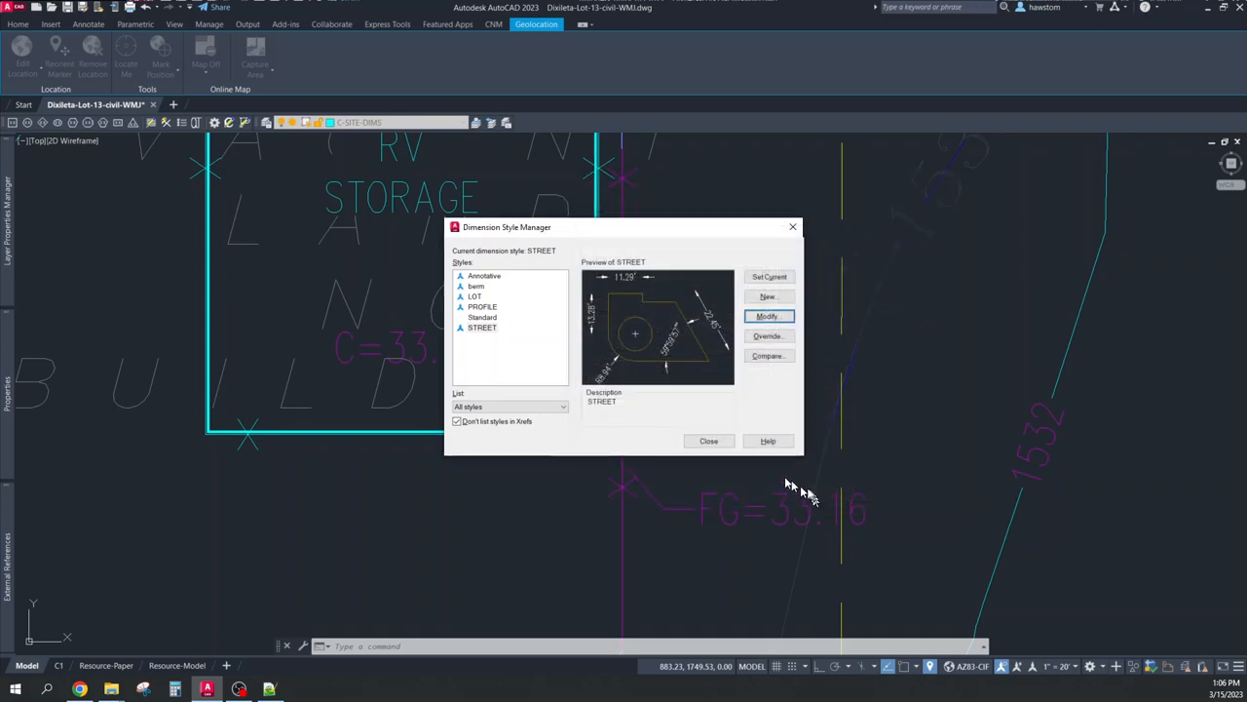
Close the style manager and dimension the RV storage building setback to the property line (45.97')
{"action": "left_click", "coordinate": [708, 441]}
{"action": "type", "text": "da"}
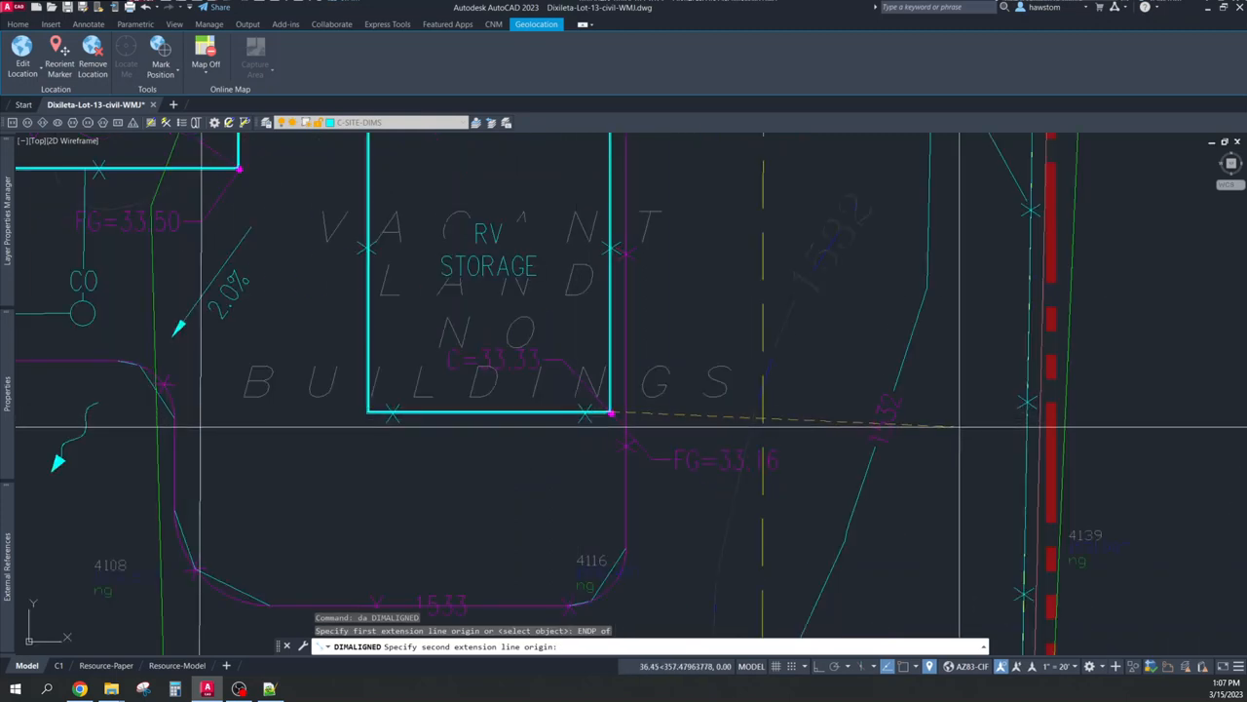
{"action": "left_click", "coordinate": [1043, 438]}
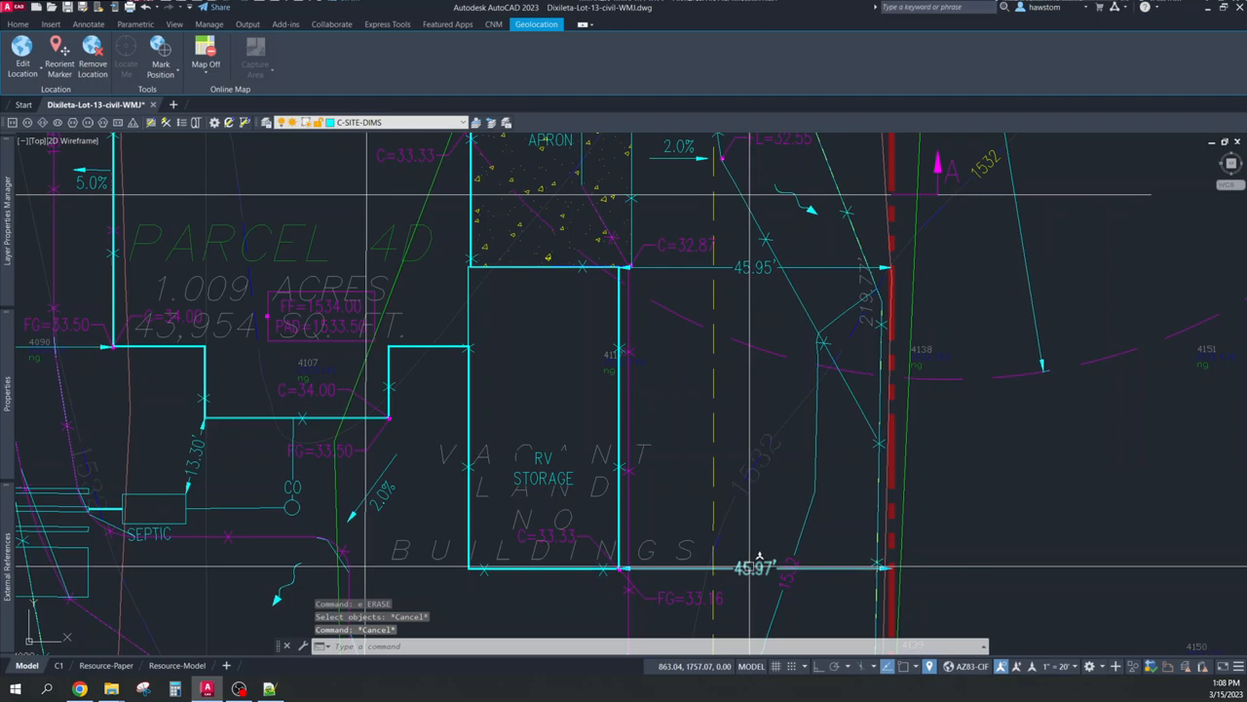
Place the 13.30' aligned dimension beside the septic tank and zoom to the whole site plan
{"action": "left_click", "coordinate": [756, 567]}
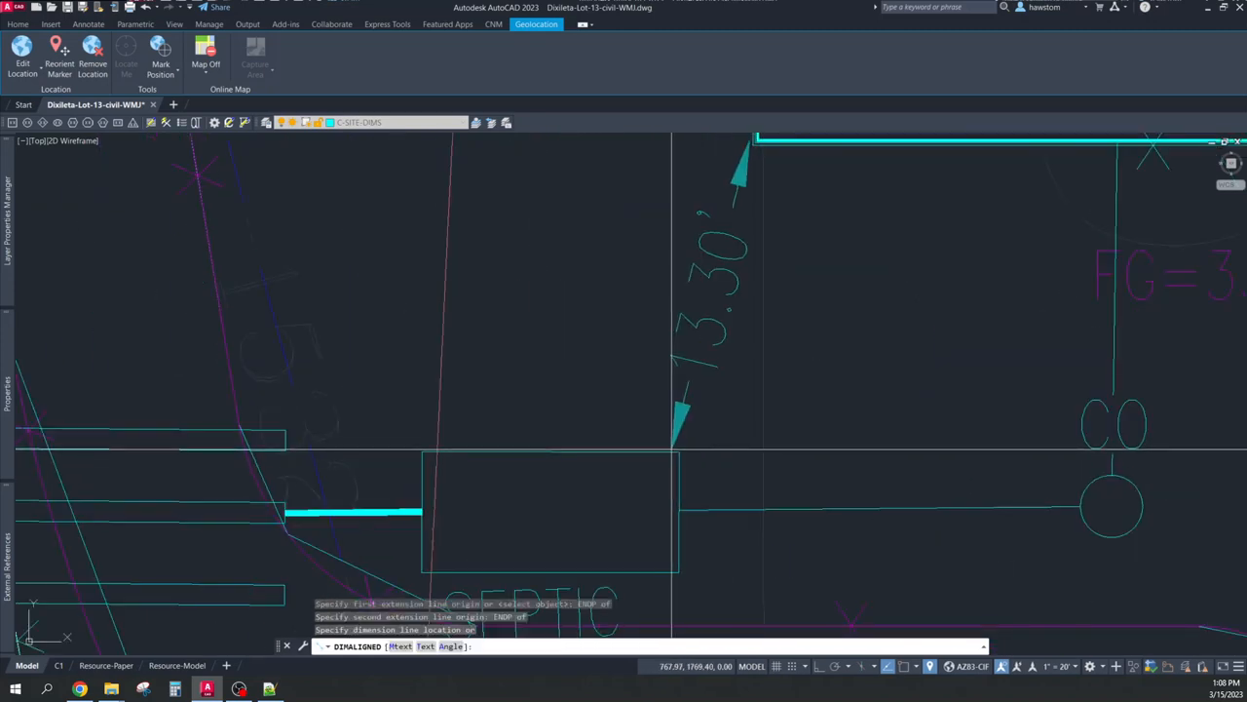
{"action": "left_click", "coordinate": [663, 449]}
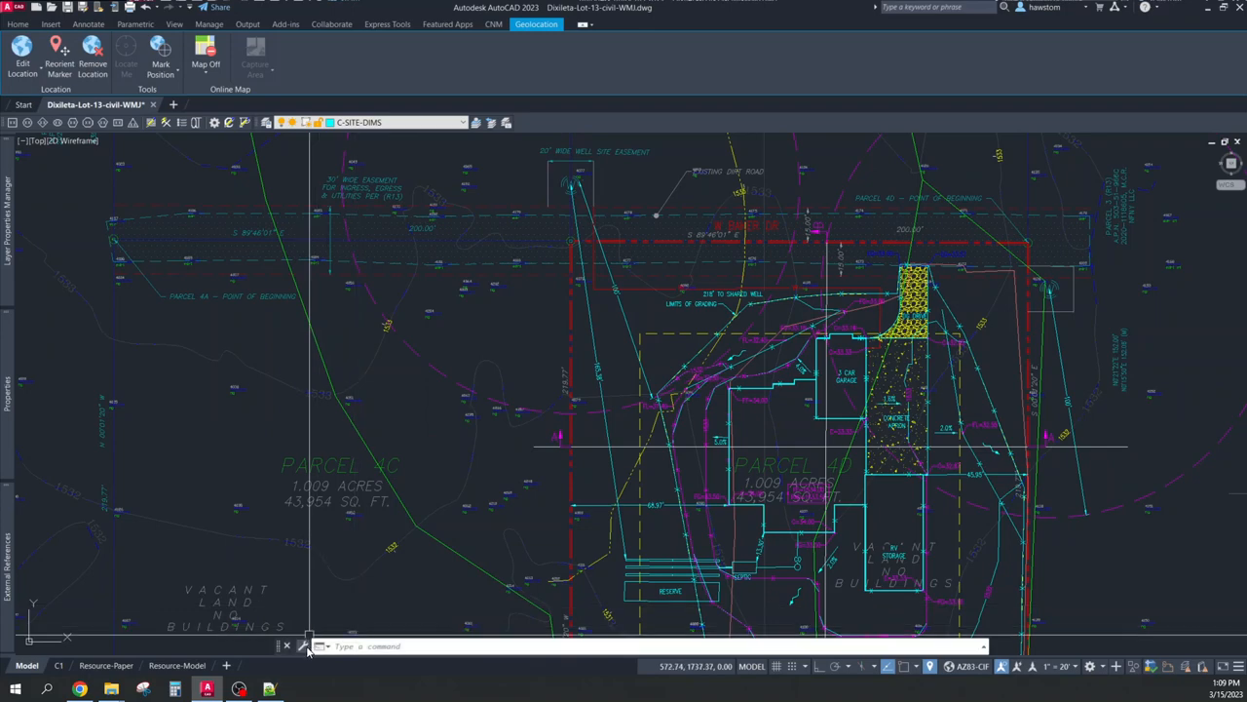
{"action": "right_click", "coordinate": [307, 645]}
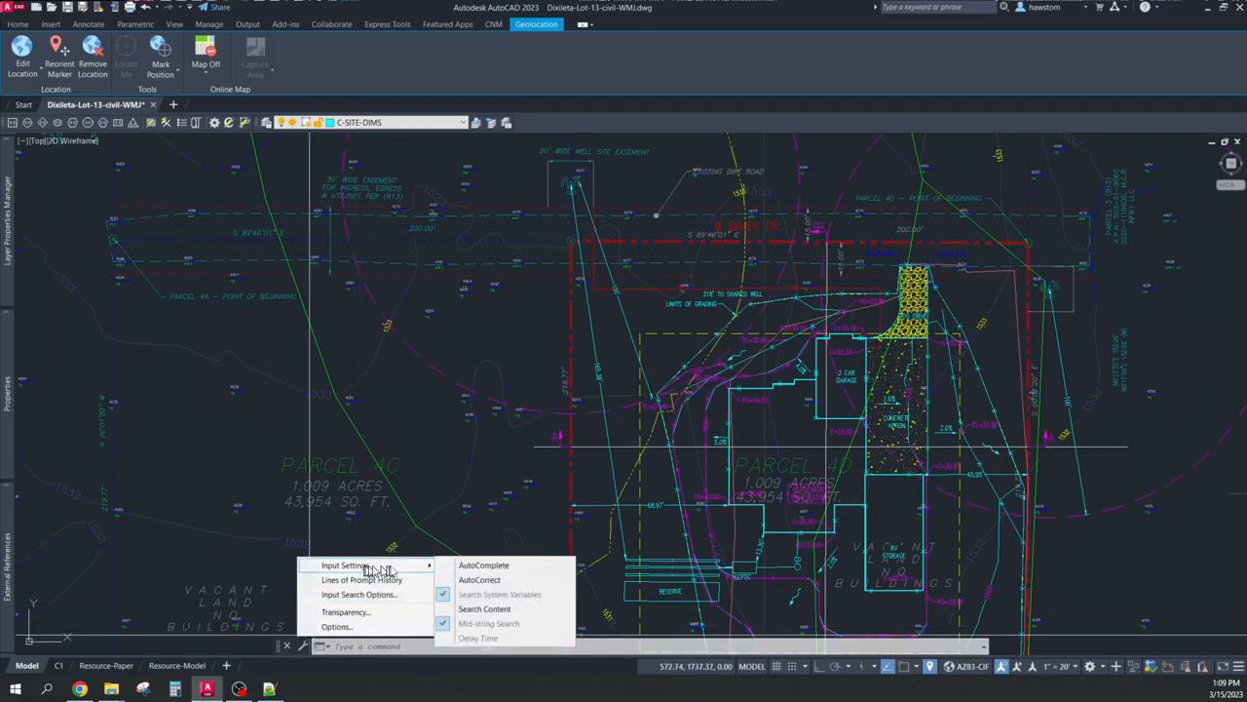
{"action": "mouse_move", "coordinate": [478, 580]}
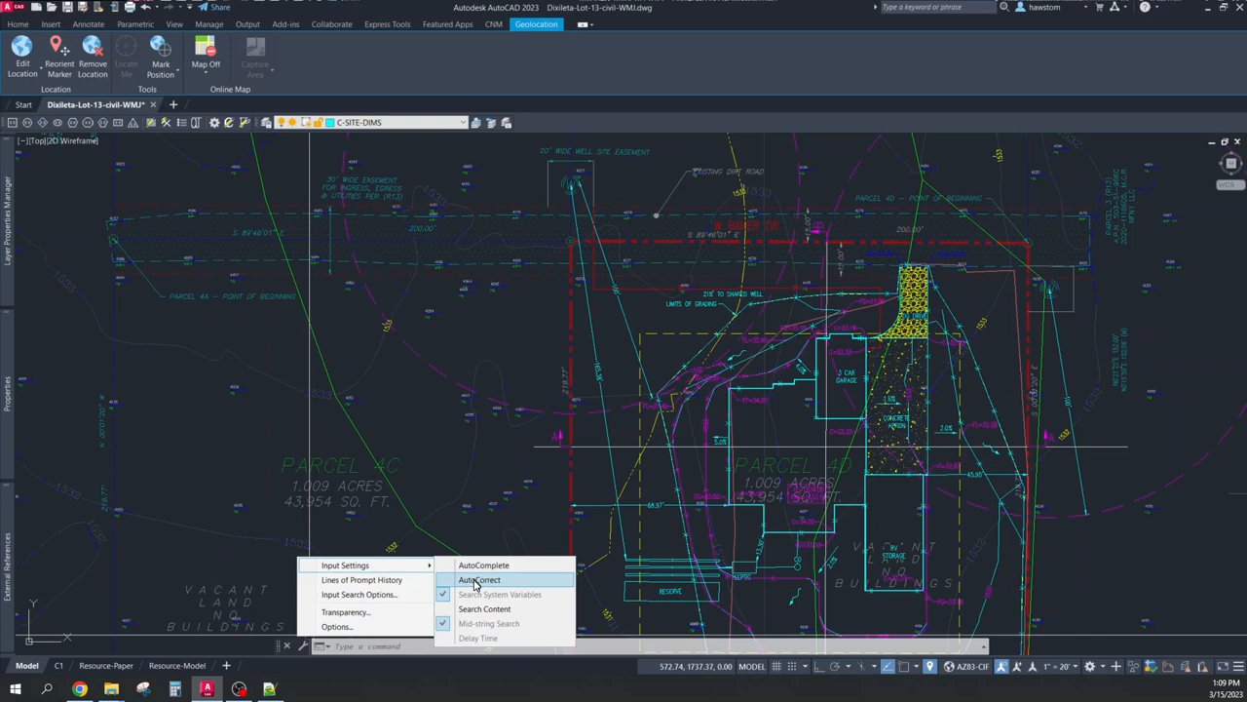
{"action": "mouse_move", "coordinate": [484, 608]}
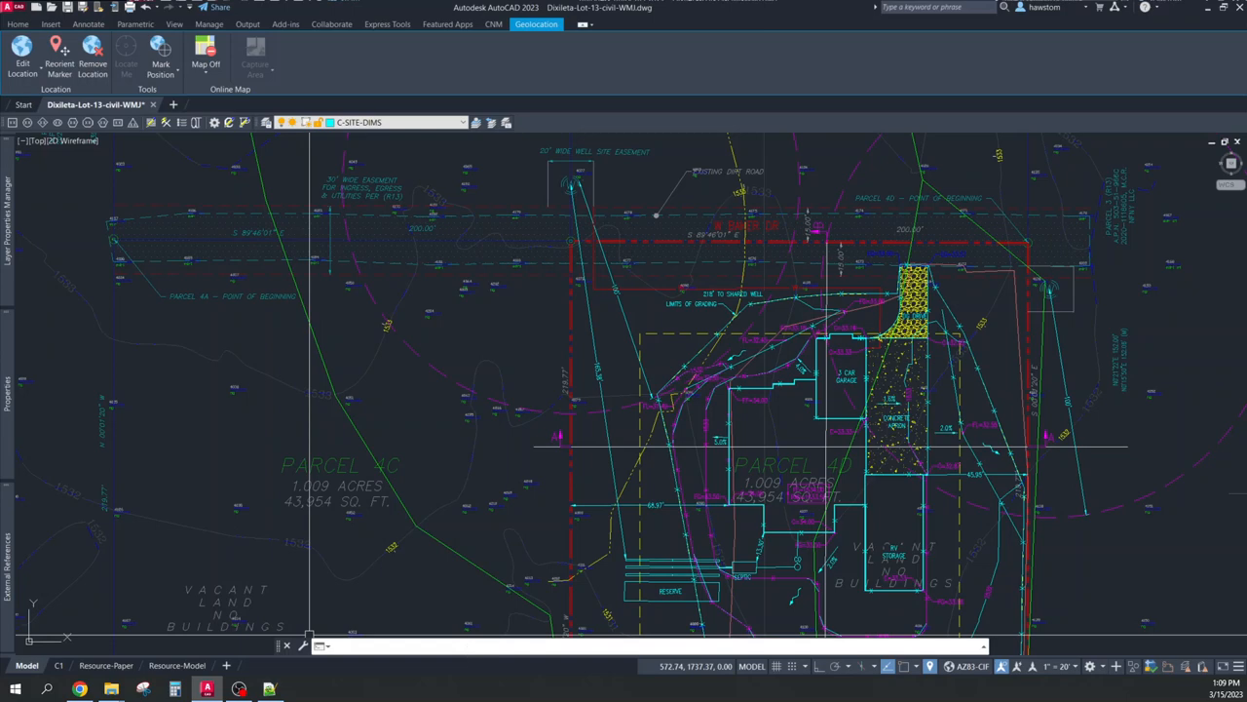
{"action": "type", "text": "dim"}
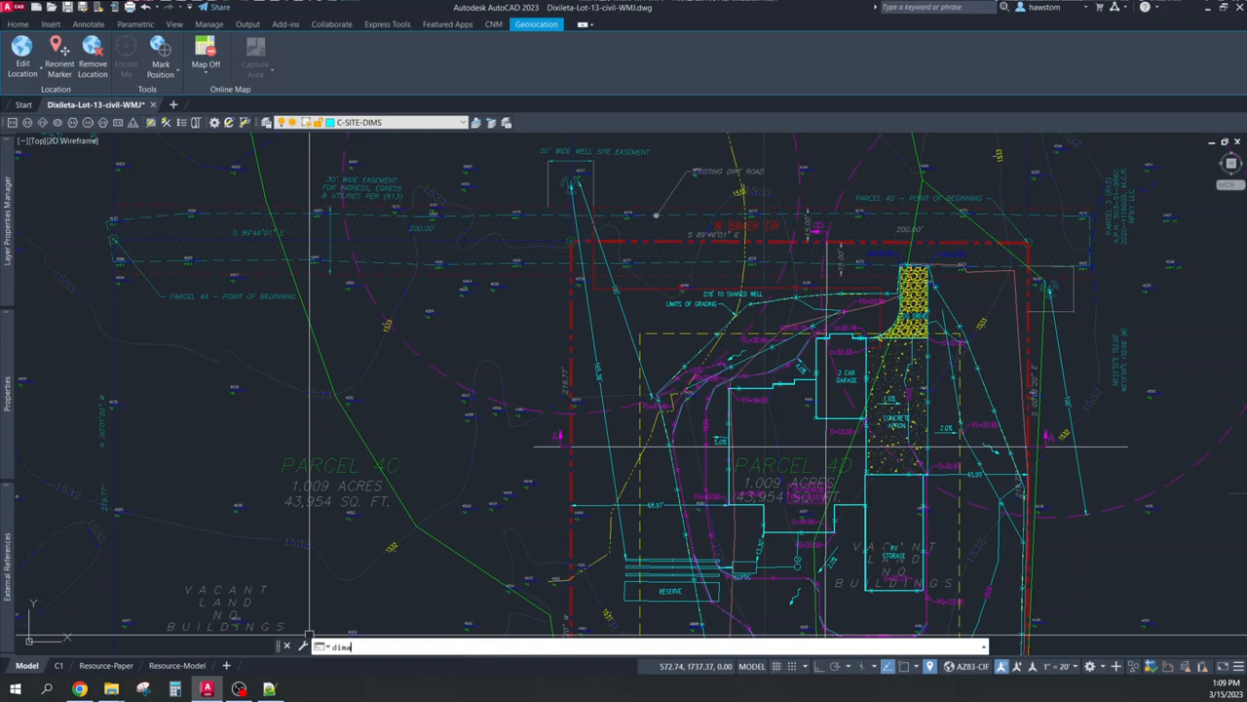
{"action": "type", "text": "align"}
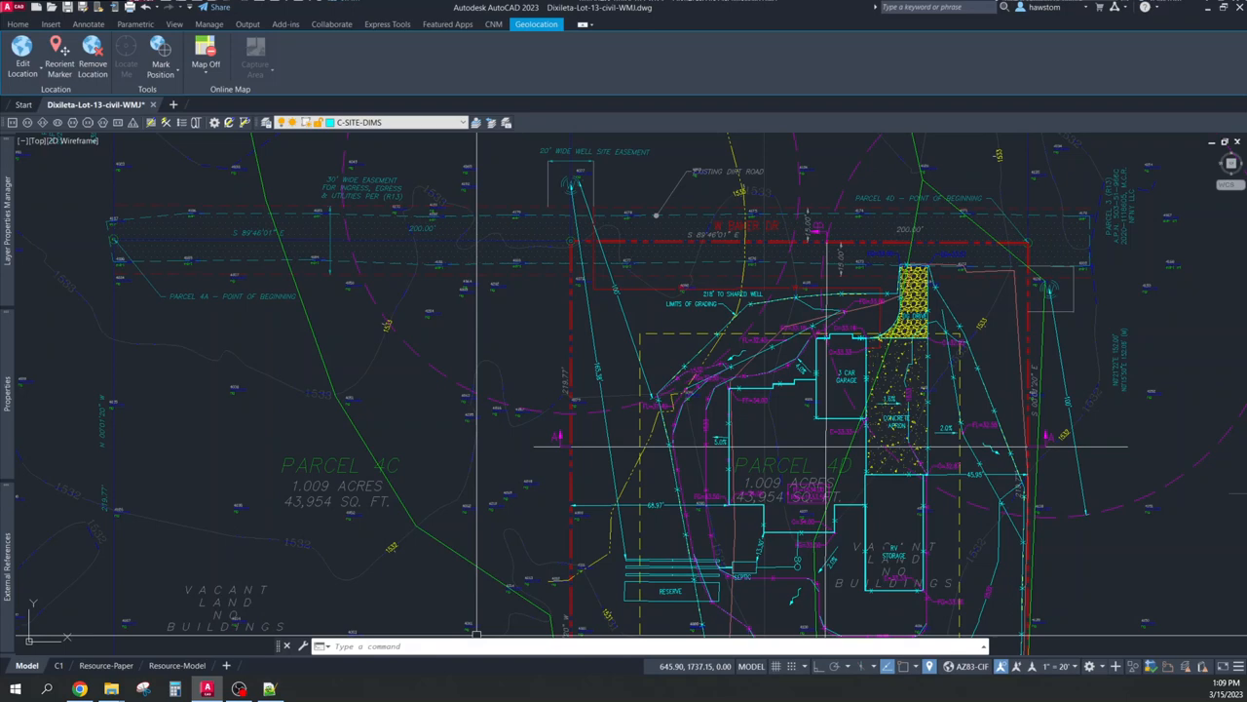
Locate acad.pgp with findfile and open it for editing
{"action": "type", "text": "**findfile"}
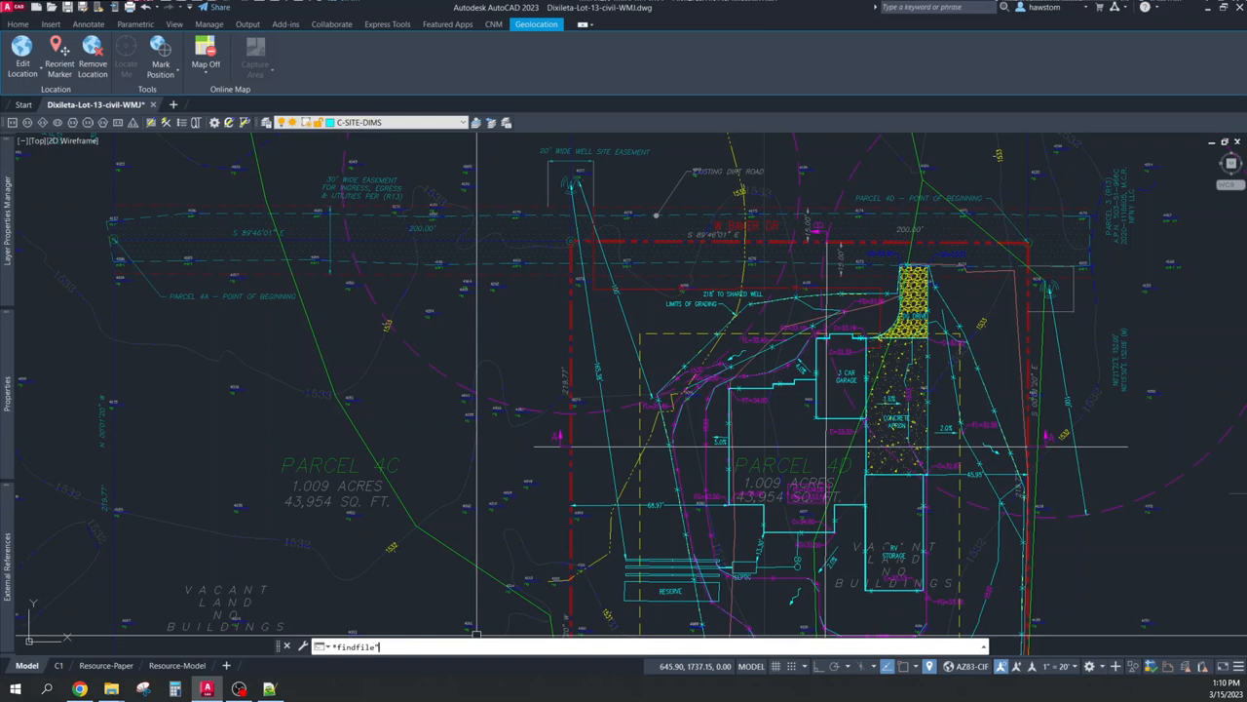
{"action": "type", "text": "acad.pgp"}
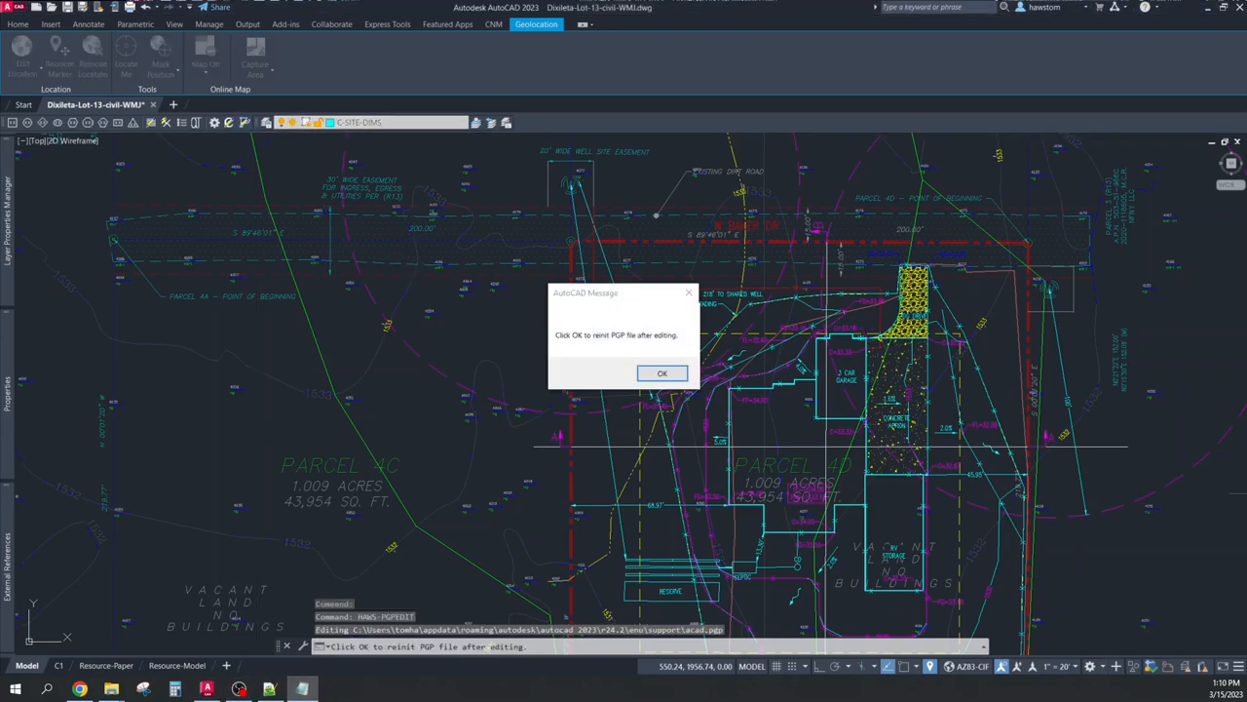
In Notepad, find and select the DA, *DimAligned alias line in acad.pgp
{"action": "left_click", "coordinate": [662, 372]}
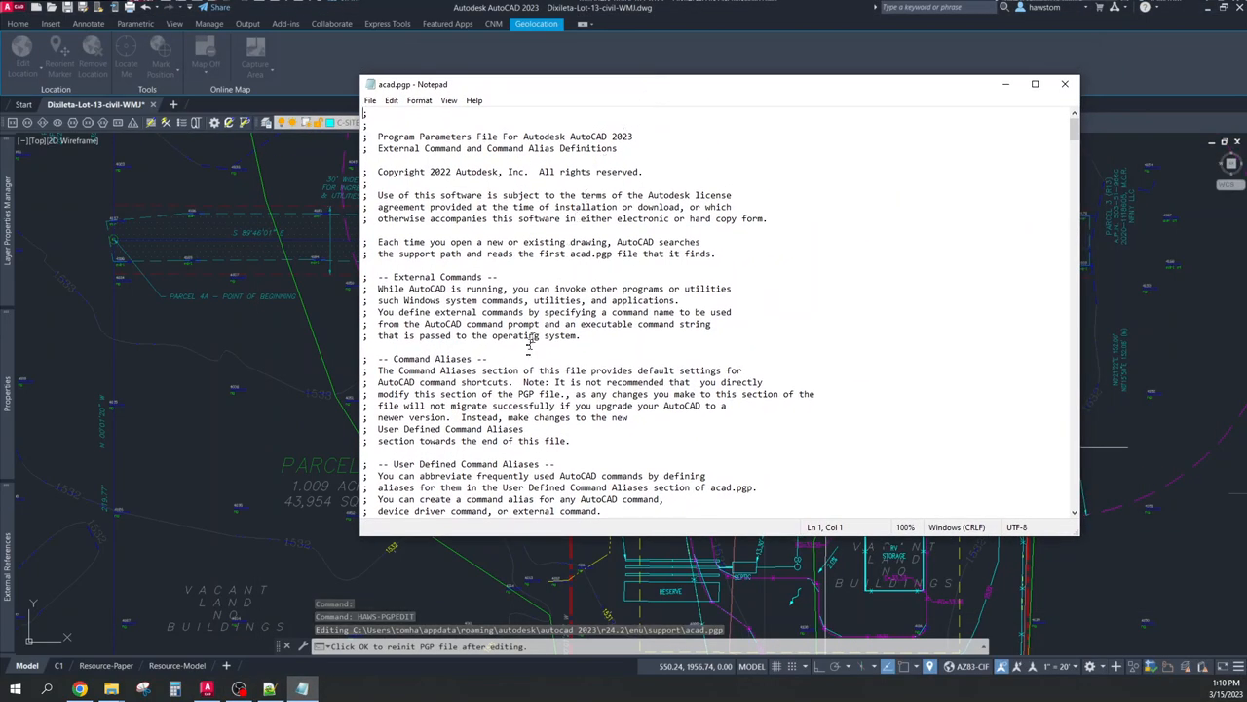
{"action": "left_click", "coordinate": [528, 349]}
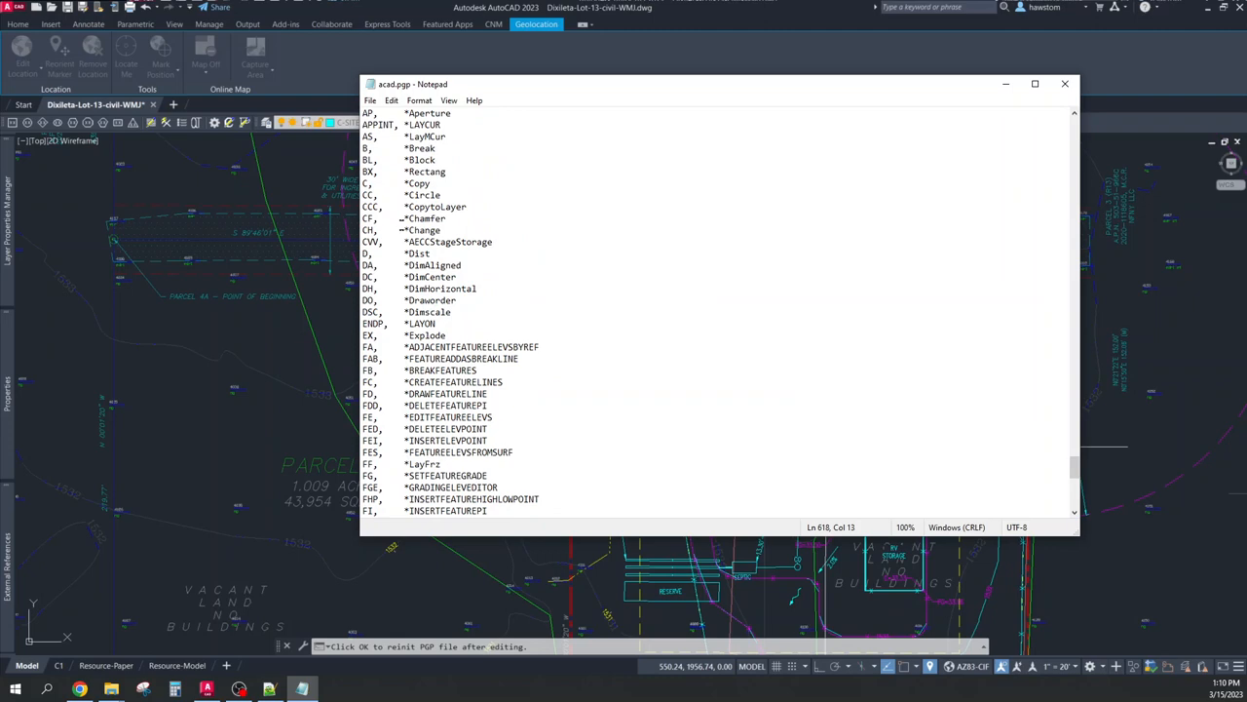
{"action": "triple_click", "coordinate": [409, 264]}
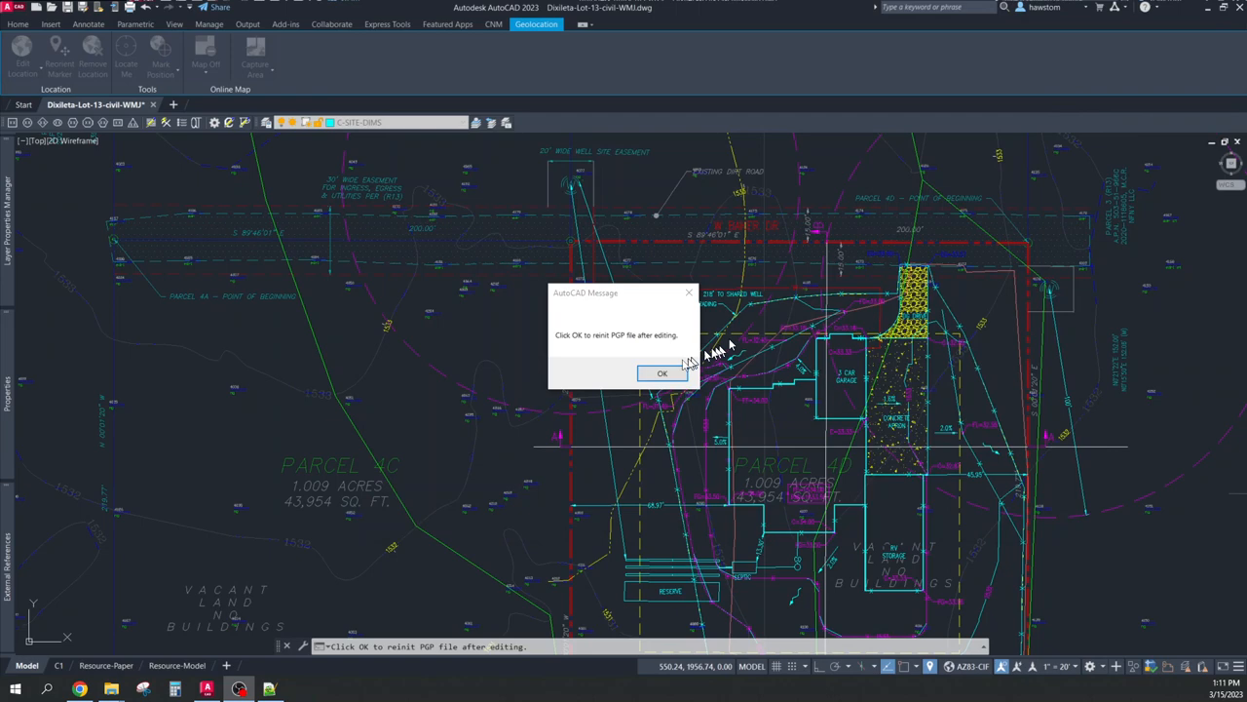
{"action": "mouse_move", "coordinate": [594, 341]}
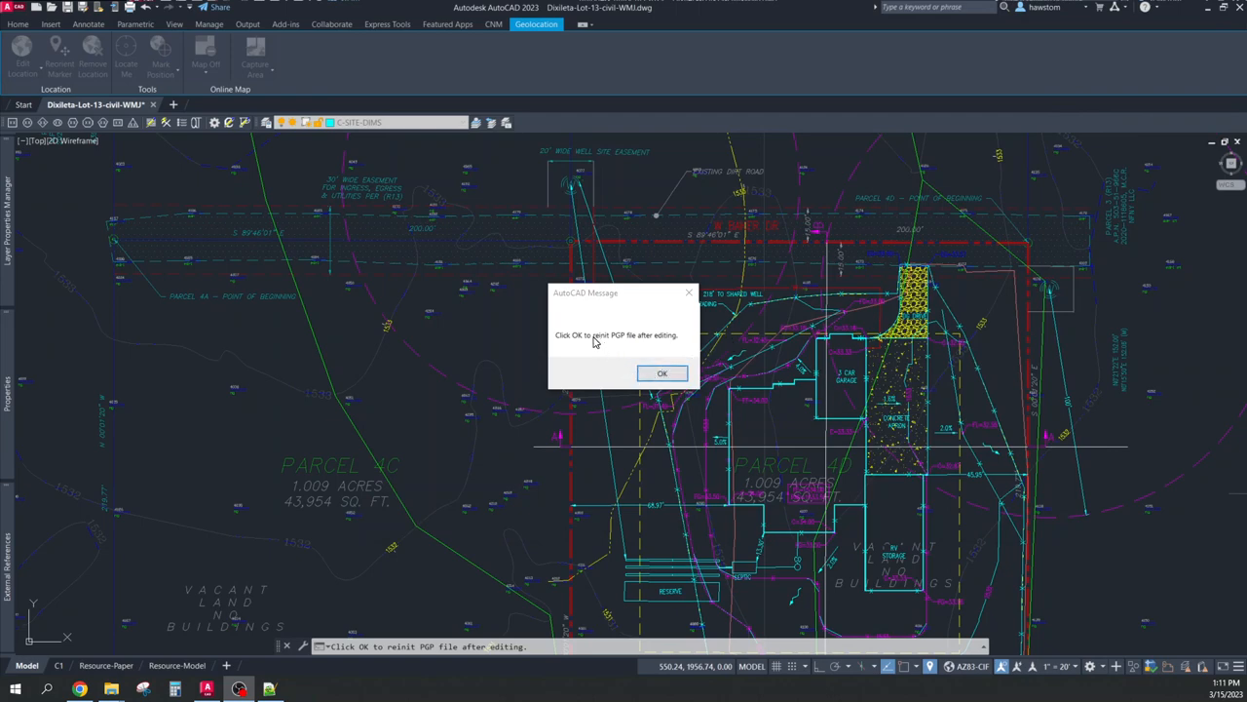
{"action": "mouse_move", "coordinate": [607, 342]}
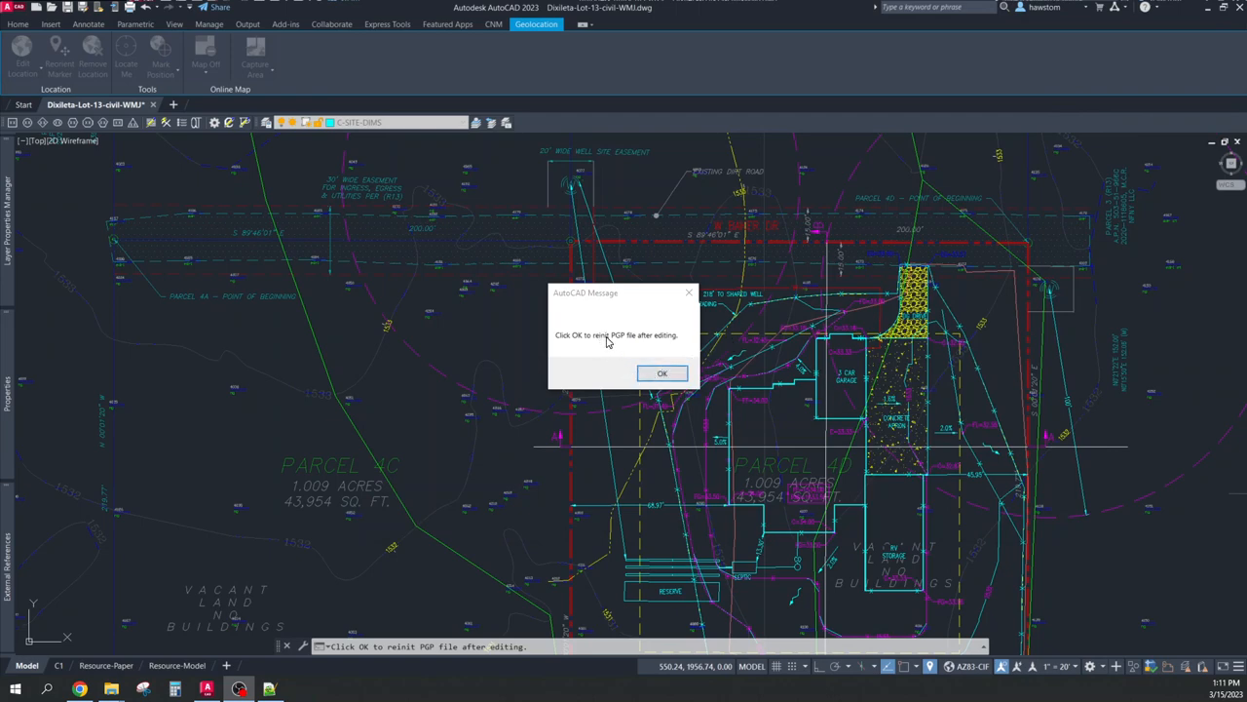
Dismiss the reinitialize message and run REINIT with the PGP File option checked
{"action": "left_click", "coordinate": [662, 373]}
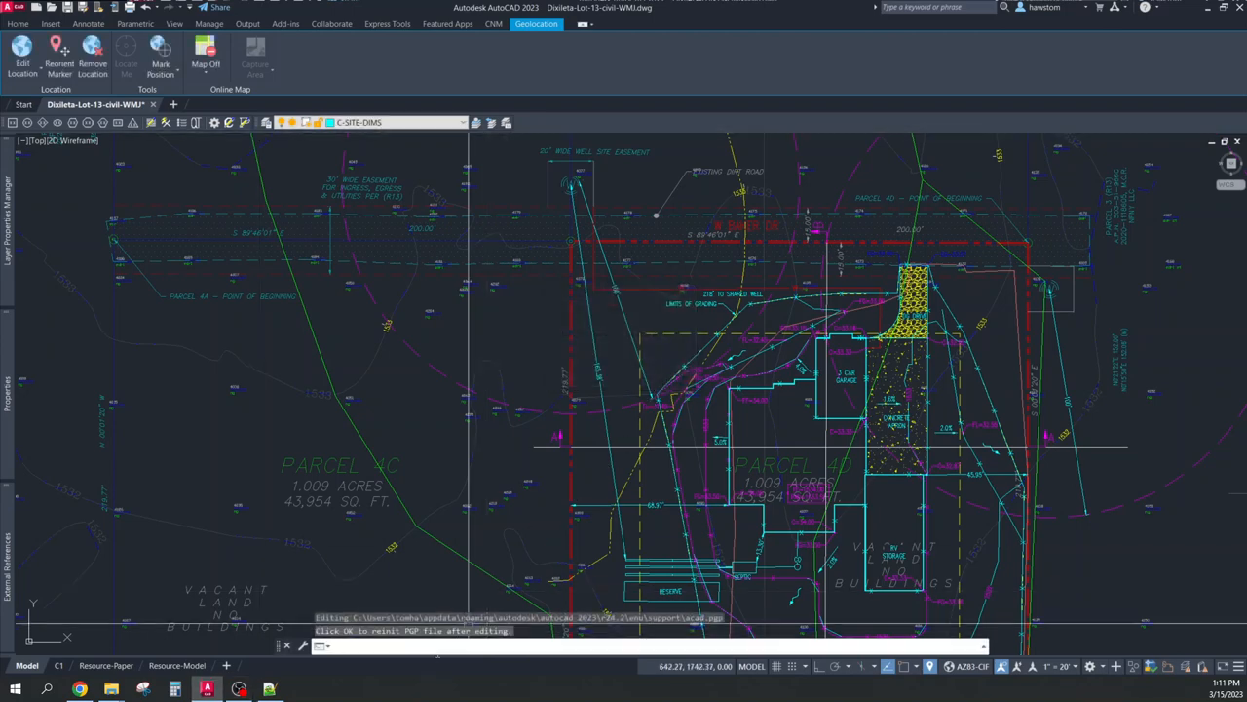
{"action": "type", "text": "reinit"}
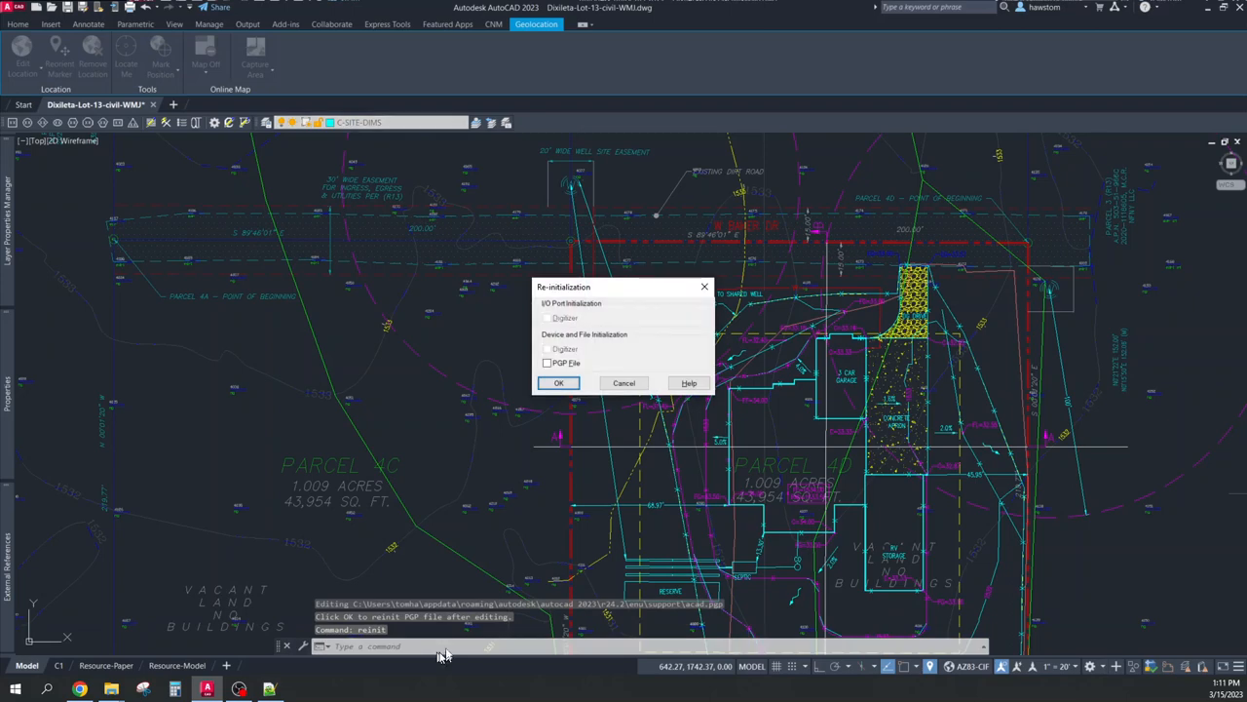
{"action": "left_click", "coordinate": [547, 362]}
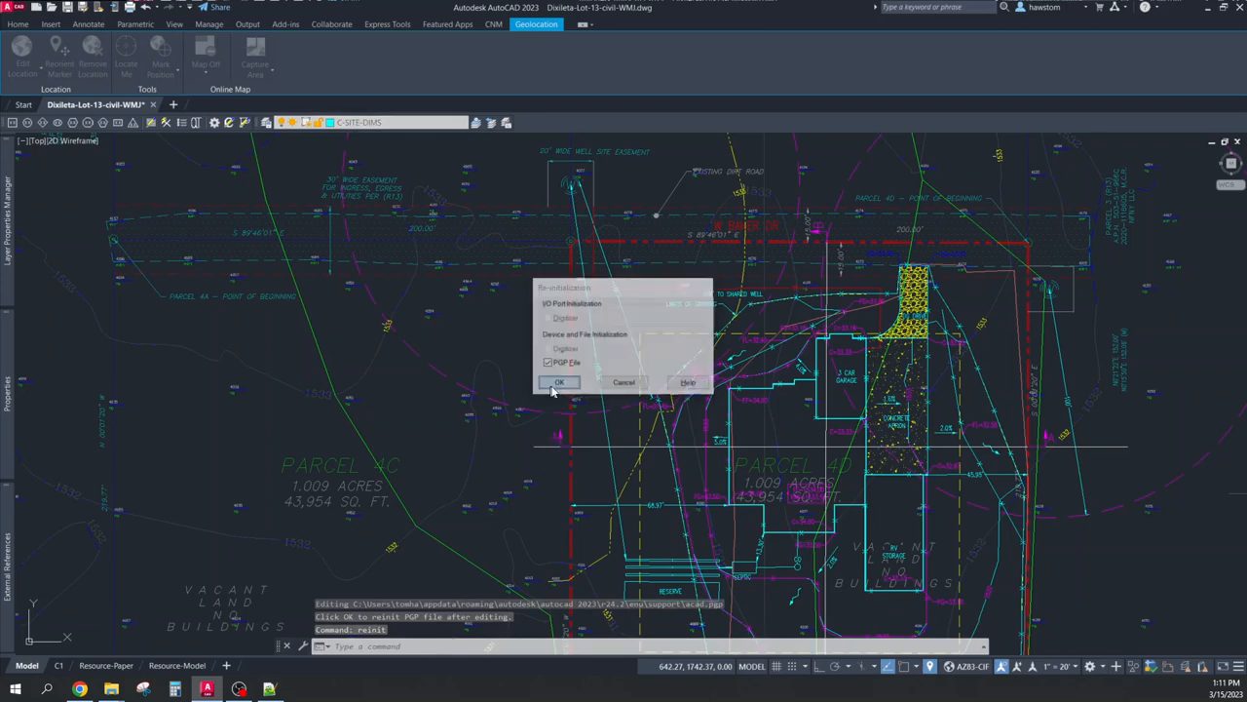
{"action": "left_click", "coordinate": [559, 381]}
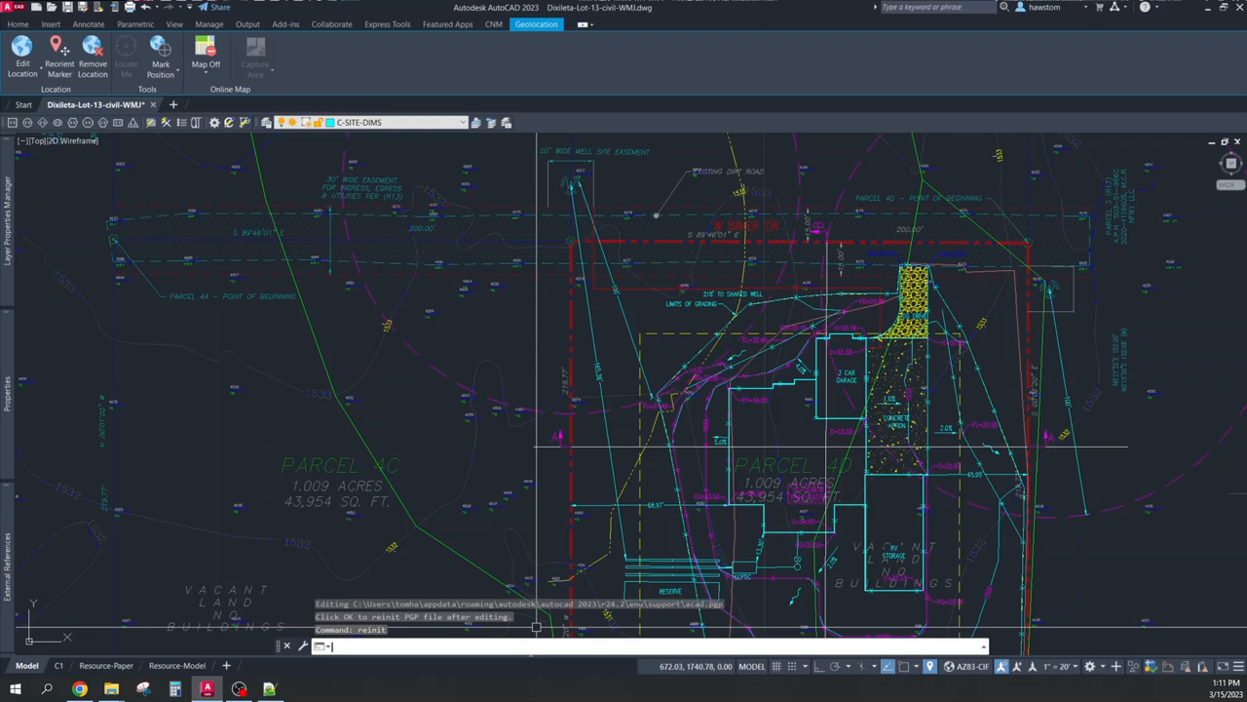
{"action": "mouse_move", "coordinate": [513, 662]}
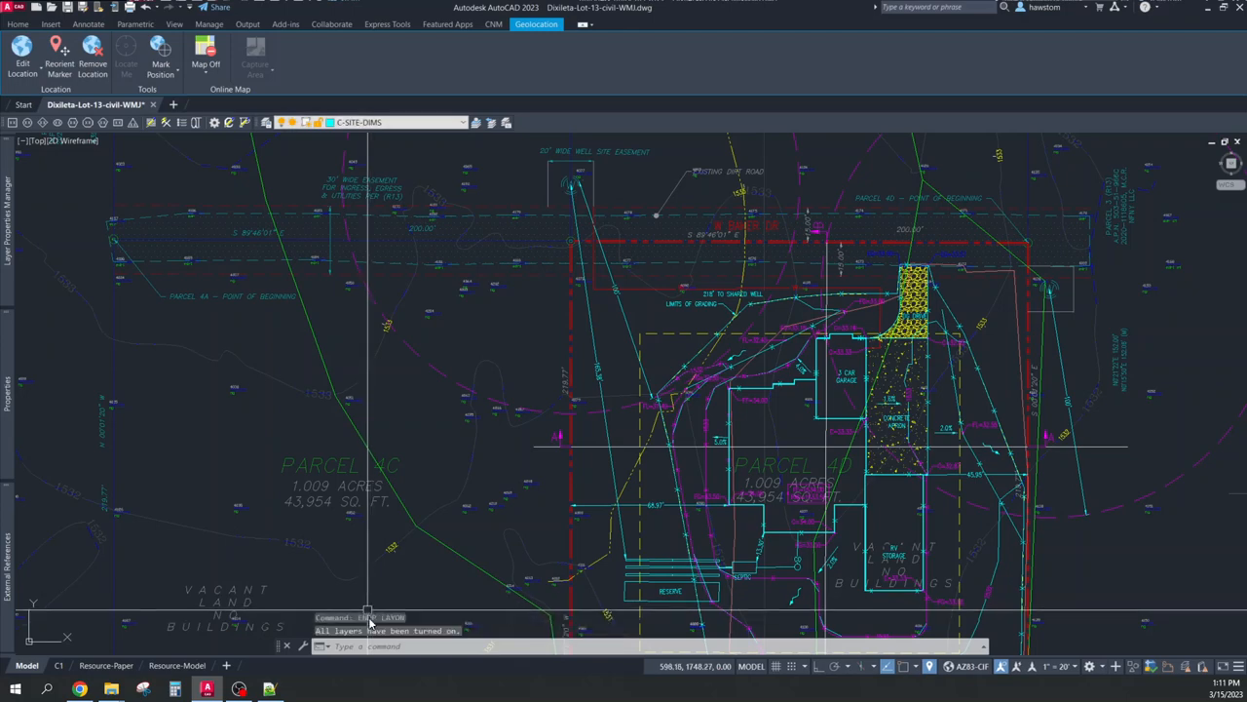
Cancel the current prompt and try the PERP object snap at the command line
{"action": "key", "text": "Escape"}
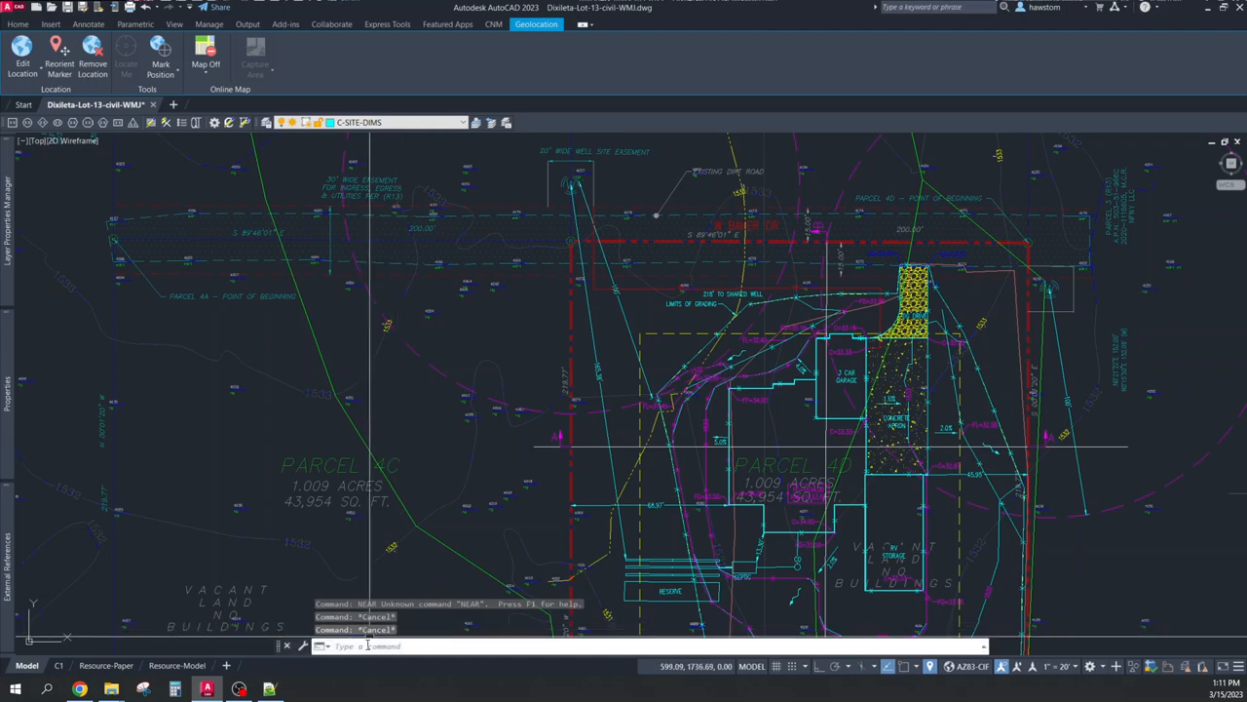
{"action": "type", "text": "PERP"}
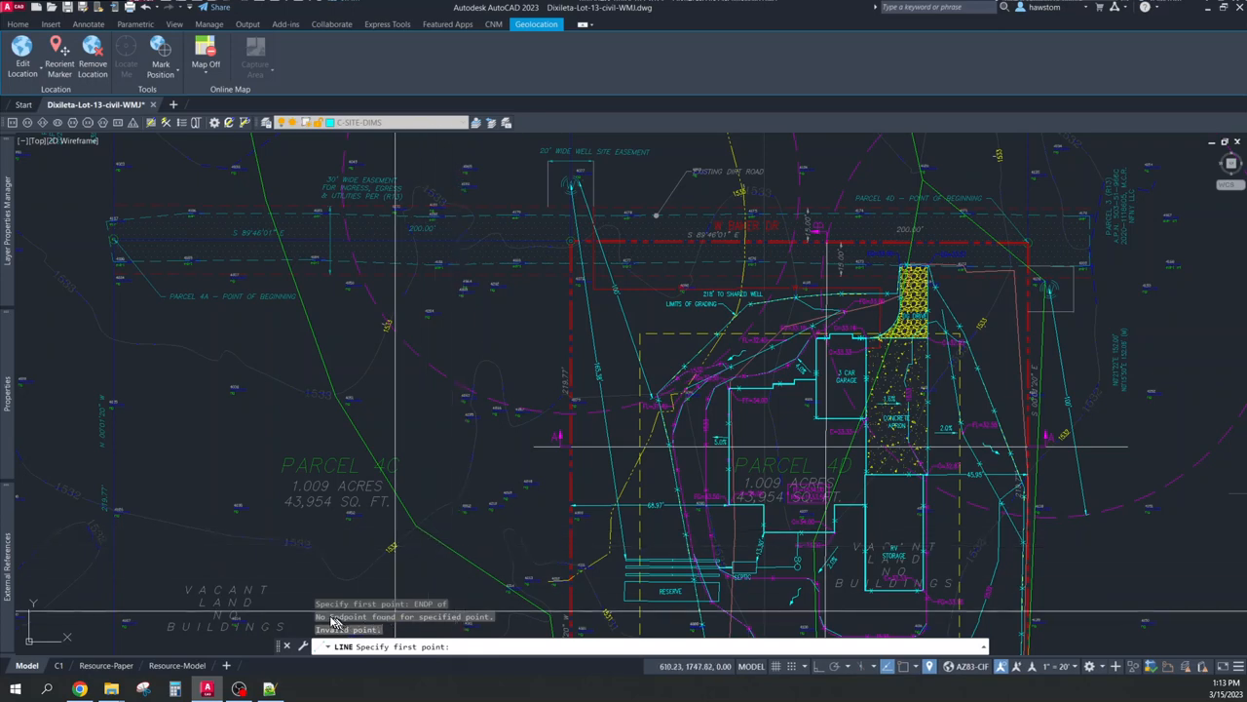
{"action": "mouse_move", "coordinate": [458, 534]}
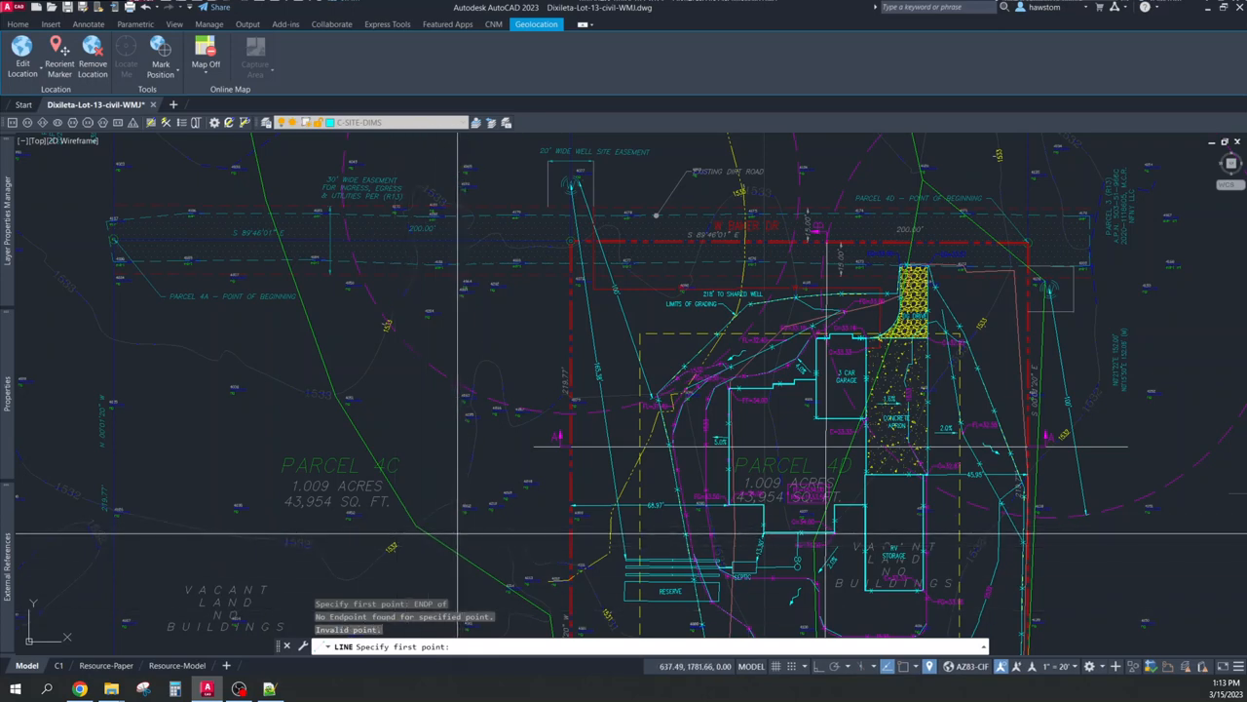
{"action": "mouse_move", "coordinate": [440, 556]}
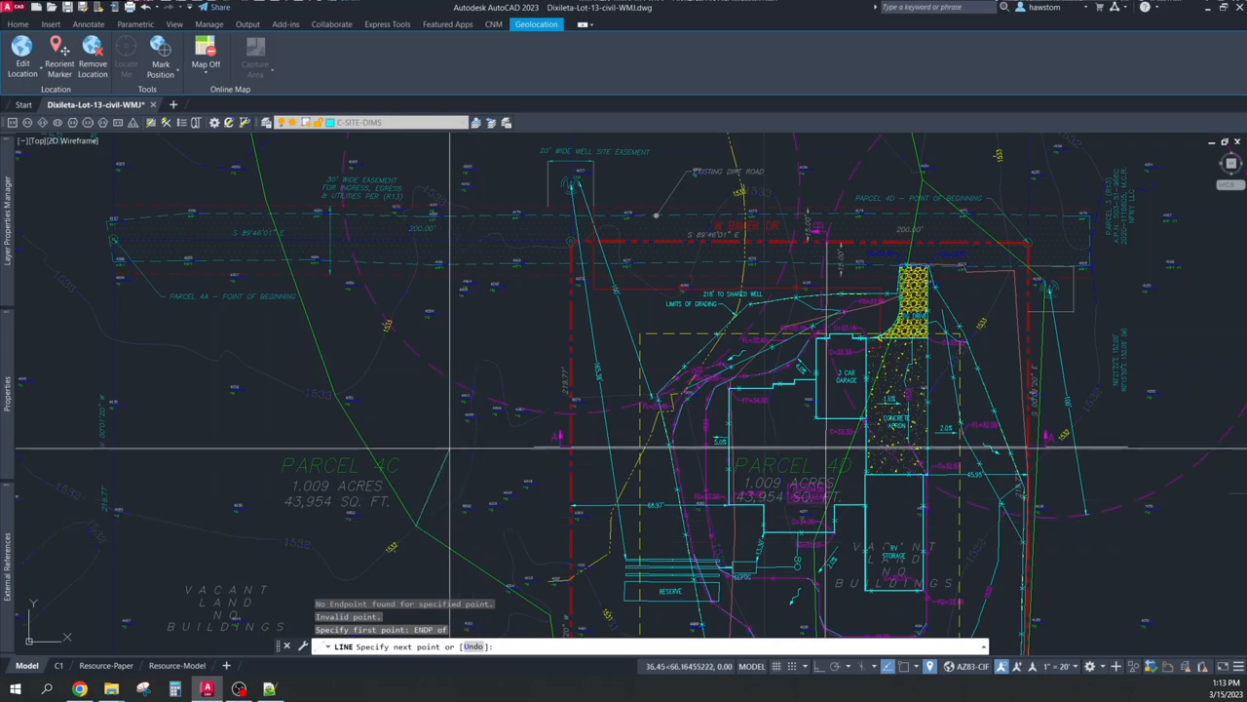
{"action": "mouse_move", "coordinate": [440, 449]}
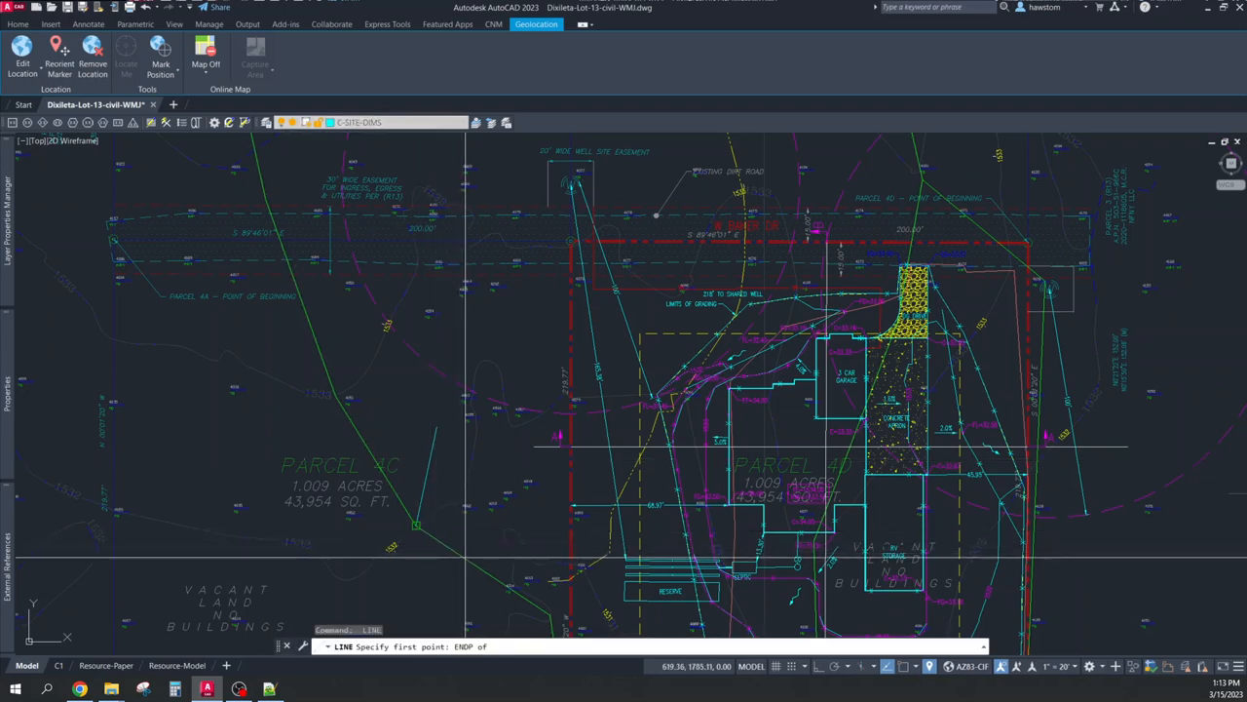
{"action": "left_click", "coordinate": [449, 536]}
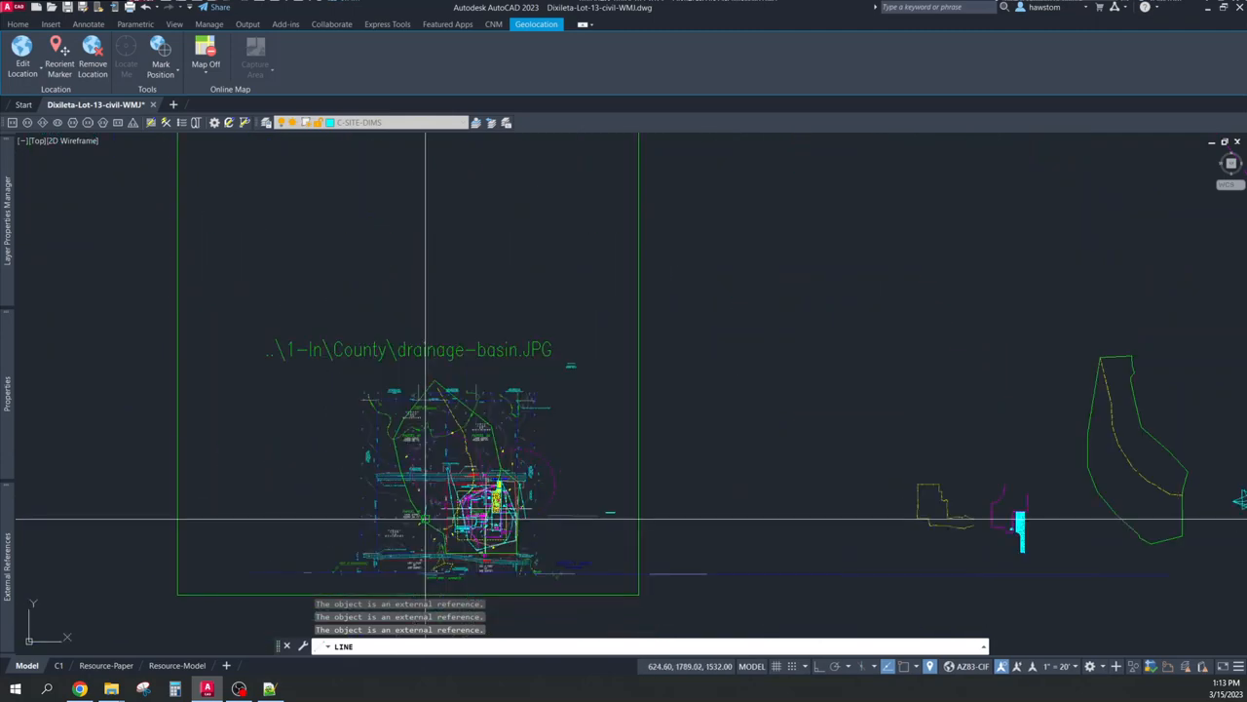
{"action": "mouse_move", "coordinate": [429, 527]}
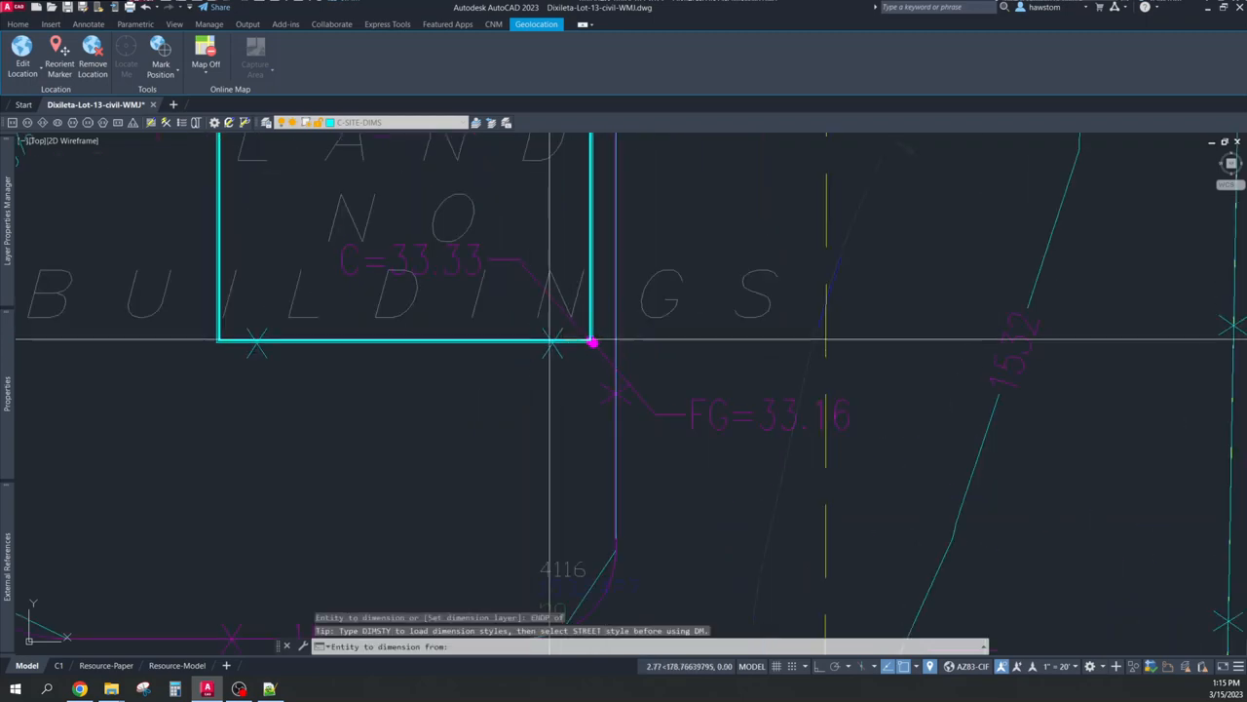
With the CNM DM tool, dimension from the storage building corner perpendicular to the property line (45.97')
{"action": "scroll", "scroll_direction": "down", "scroll_amount": 3}
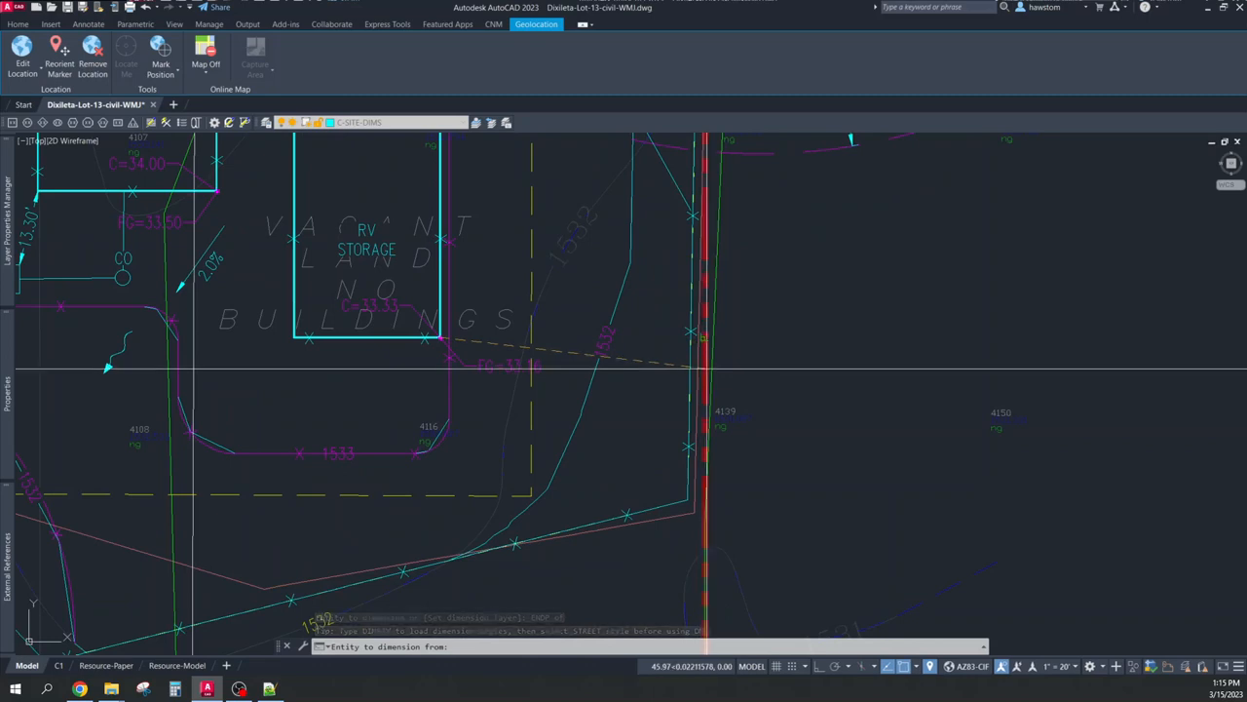
{"action": "left_click", "coordinate": [703, 370]}
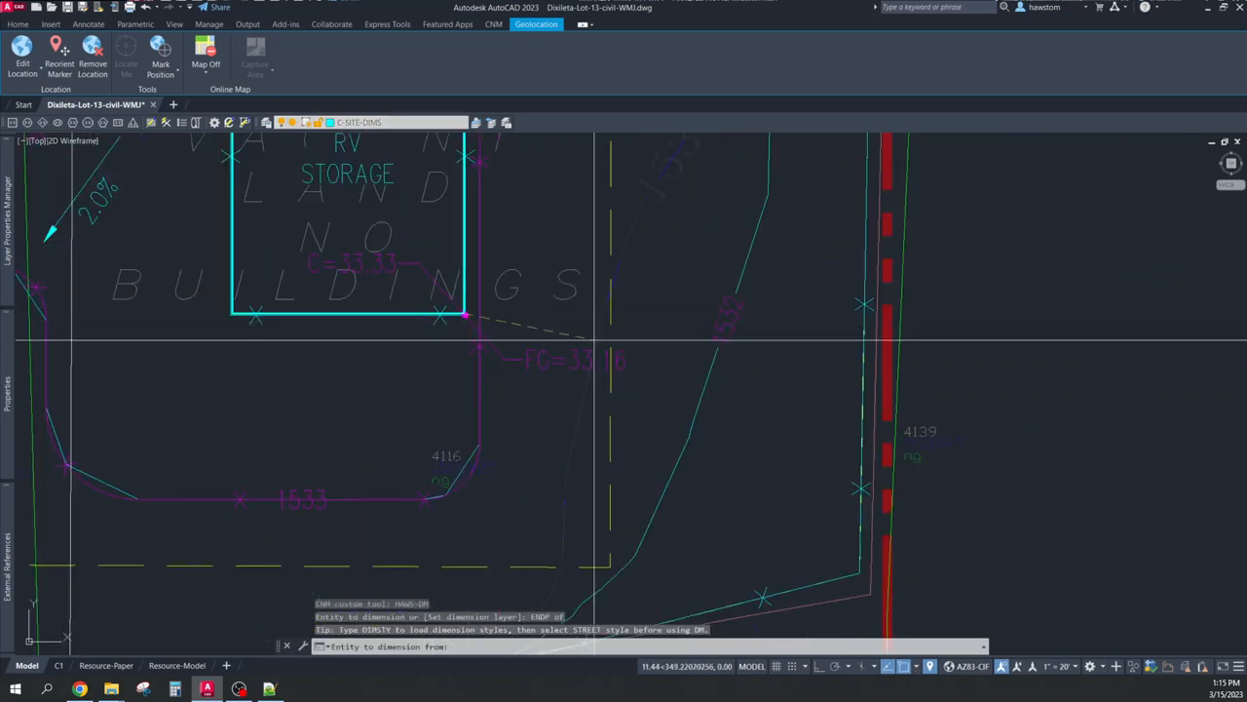
{"action": "mouse_move", "coordinate": [885, 314]}
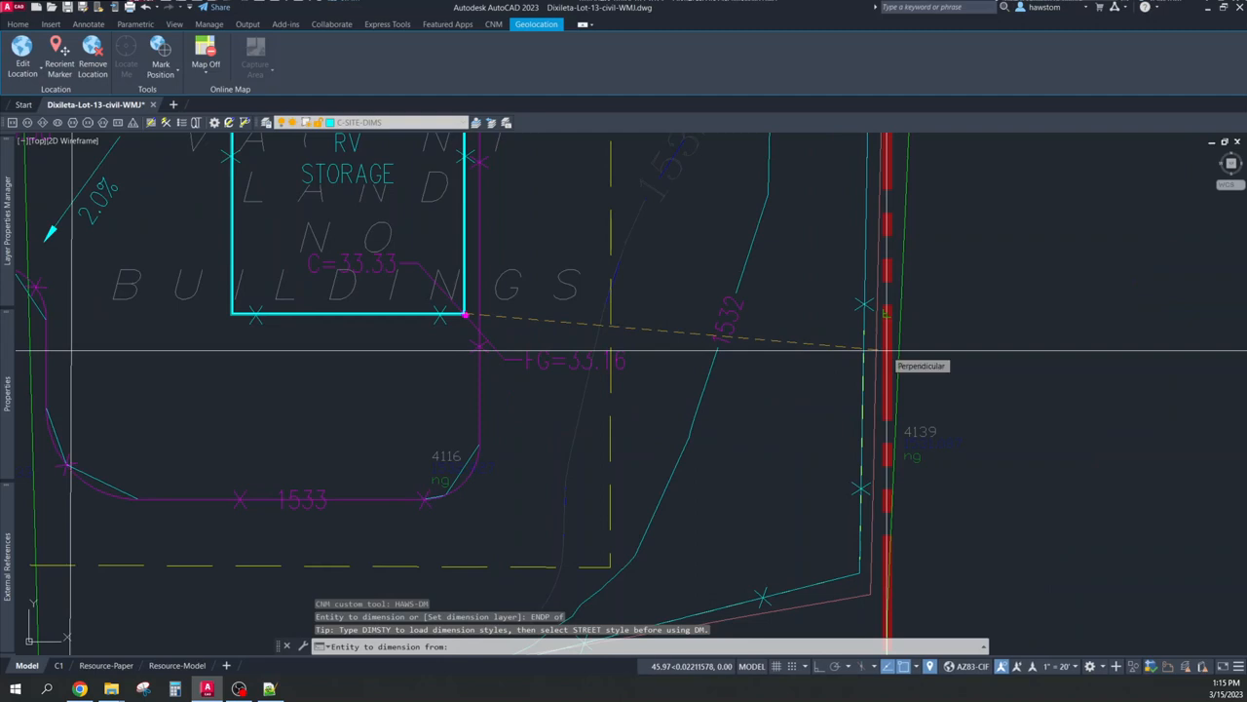
{"action": "left_click", "coordinate": [838, 382]}
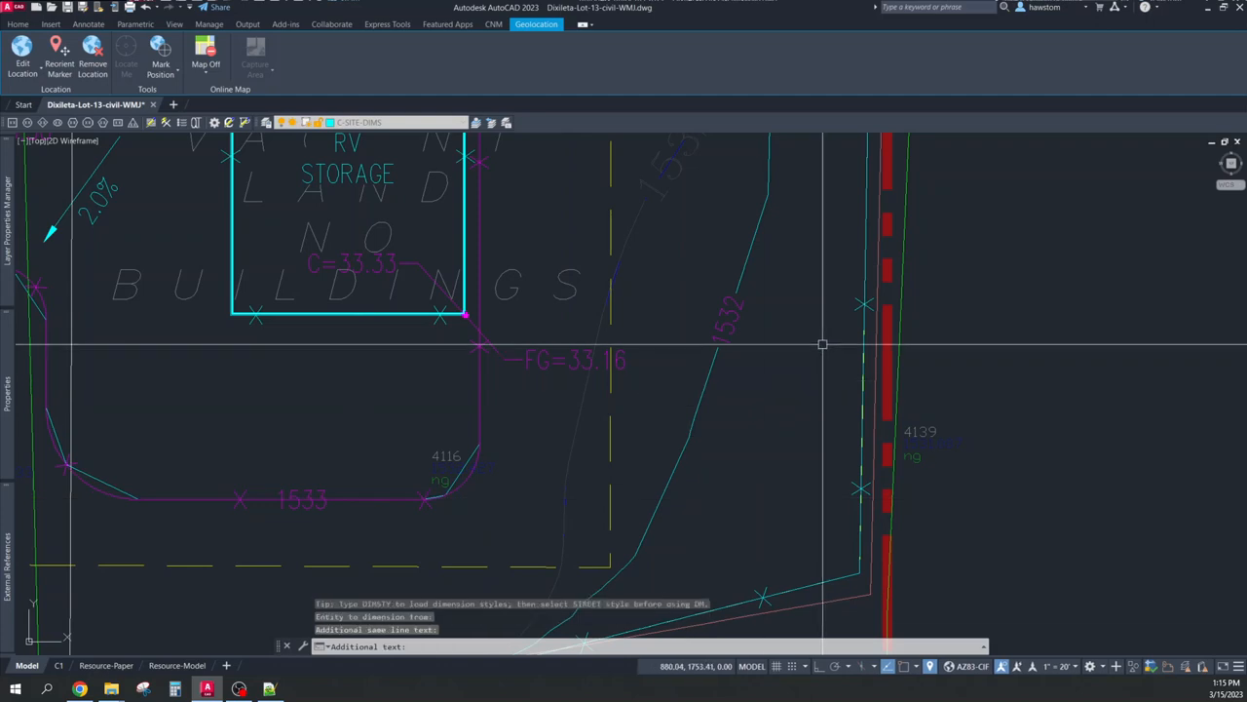
{"action": "left_click", "coordinate": [867, 312]}
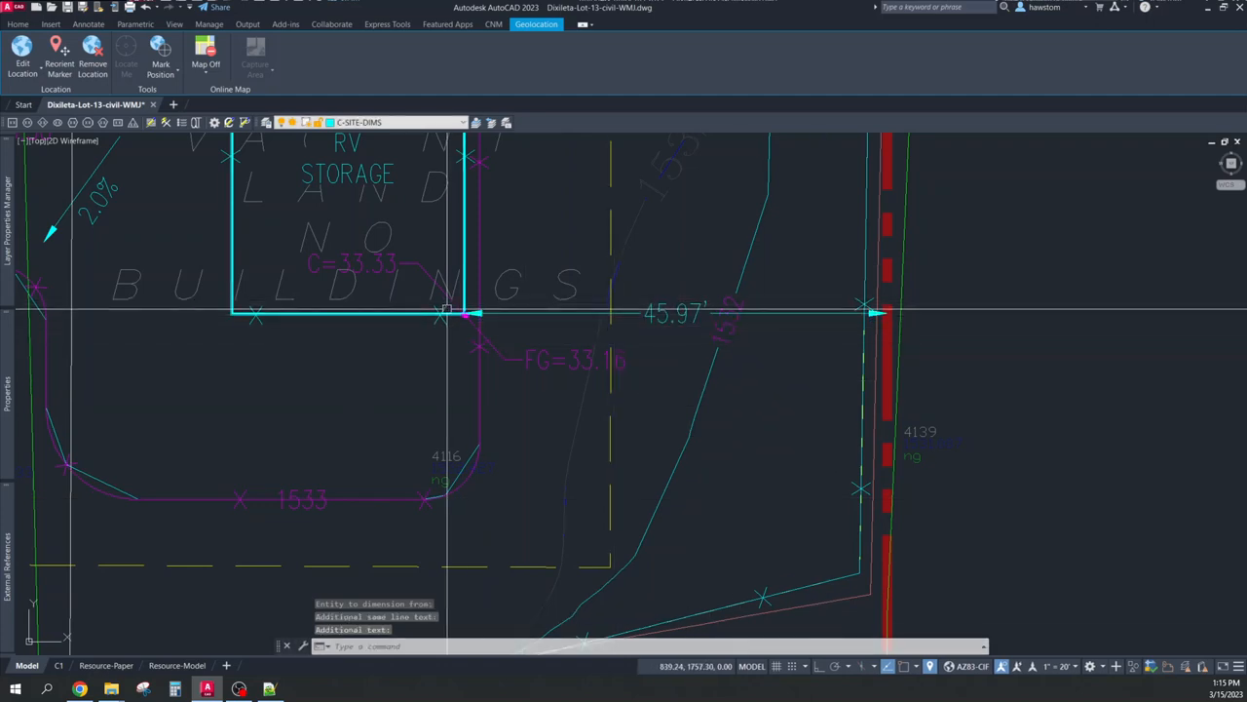
{"action": "scroll", "scroll_direction": "down", "scroll_amount": 3}
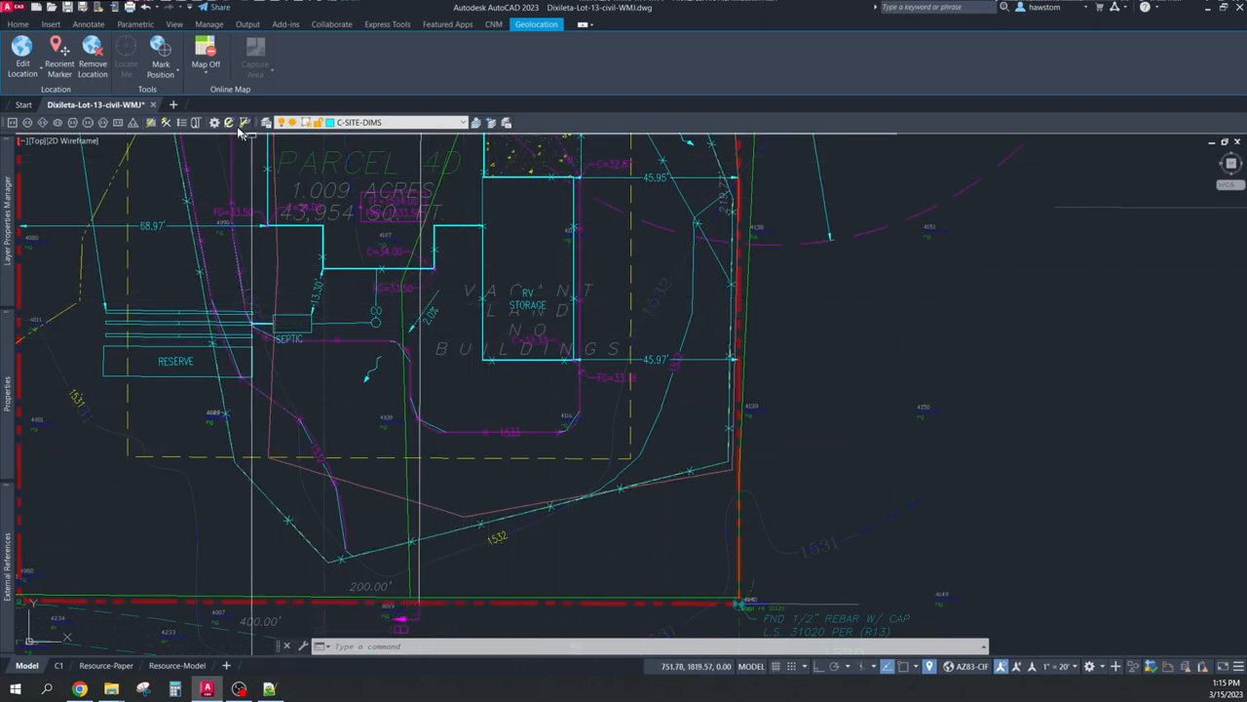
{"action": "mouse_move", "coordinate": [245, 122]}
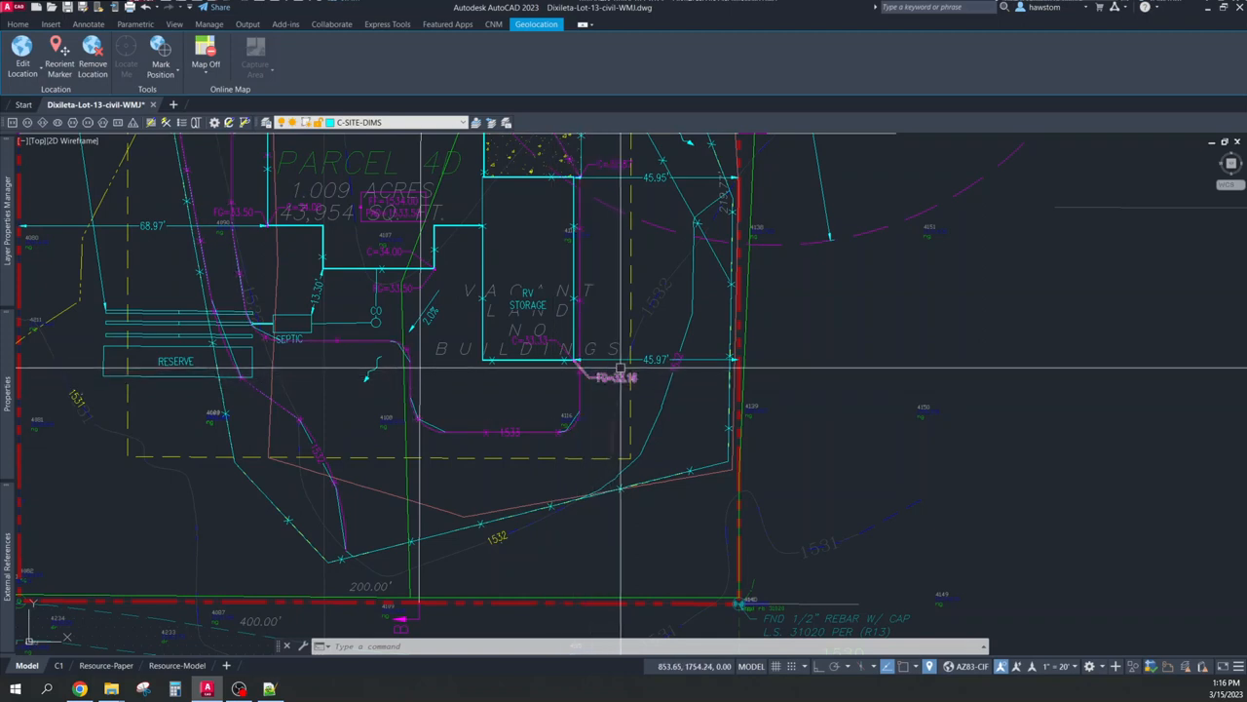
{"action": "mouse_move", "coordinate": [739, 436]}
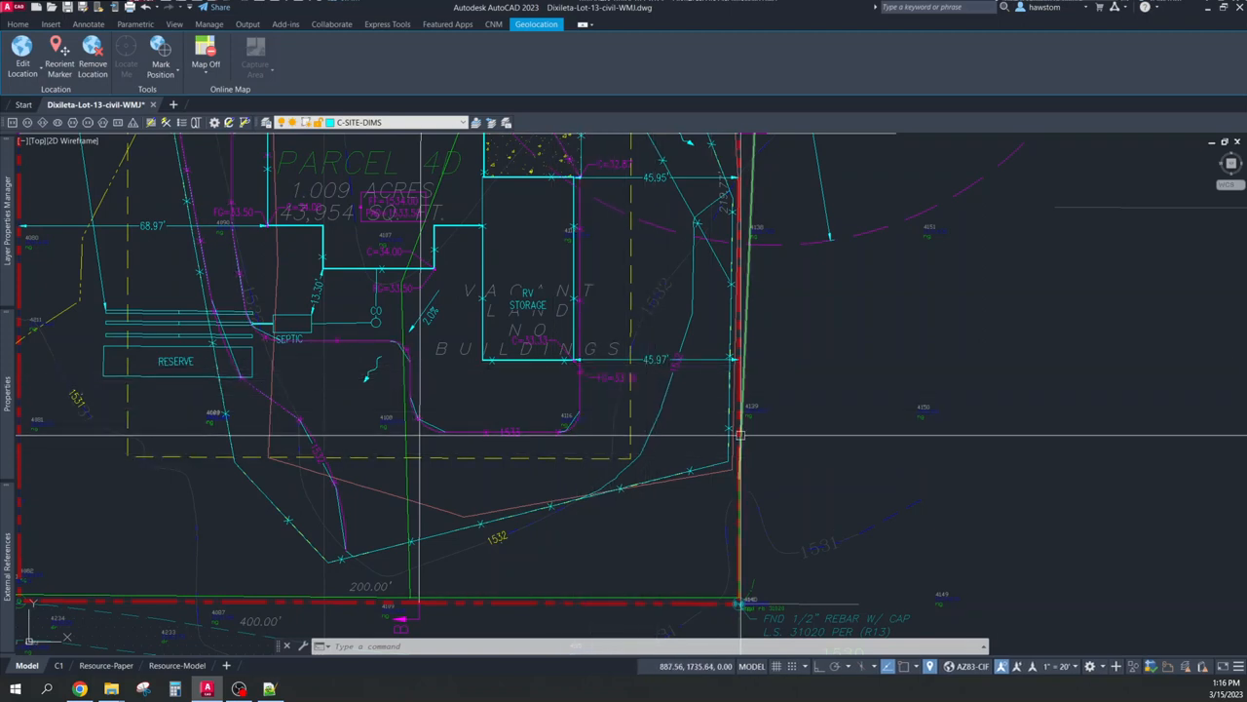